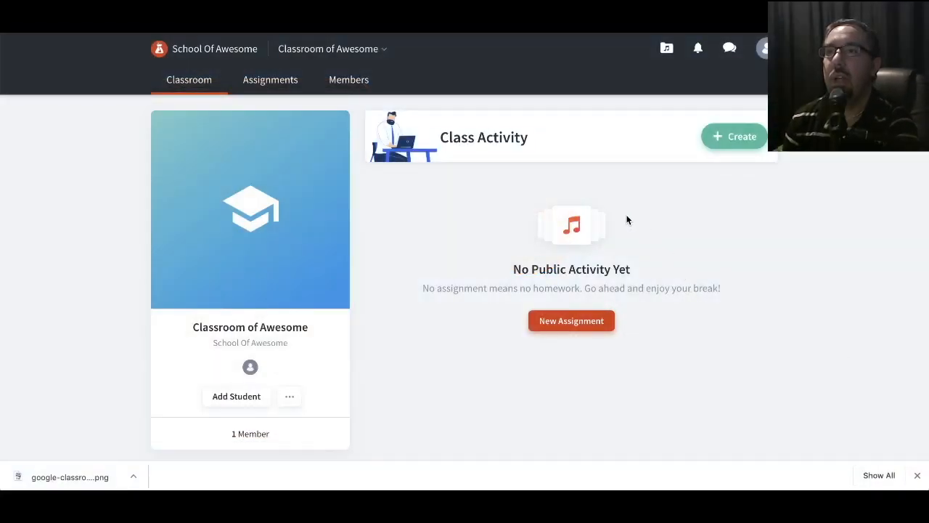
mouse_move(459, 305)
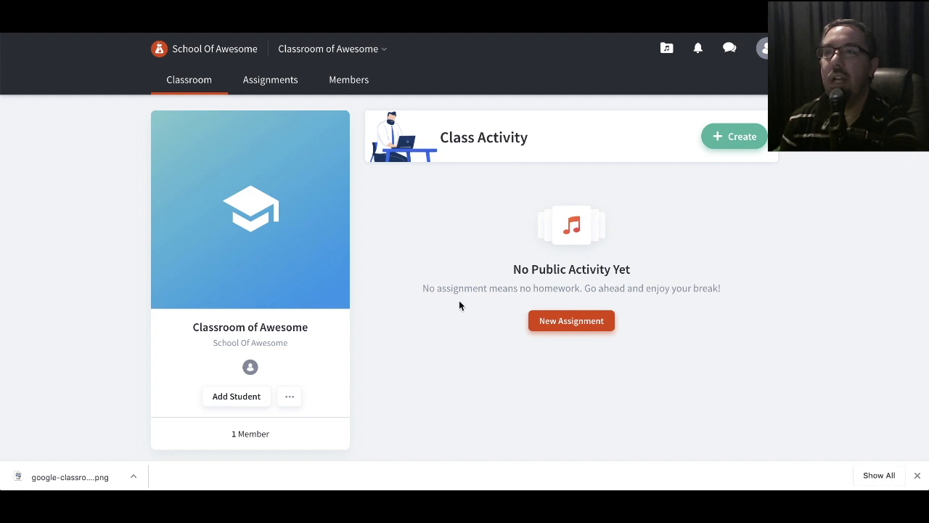
mouse_move(513, 218)
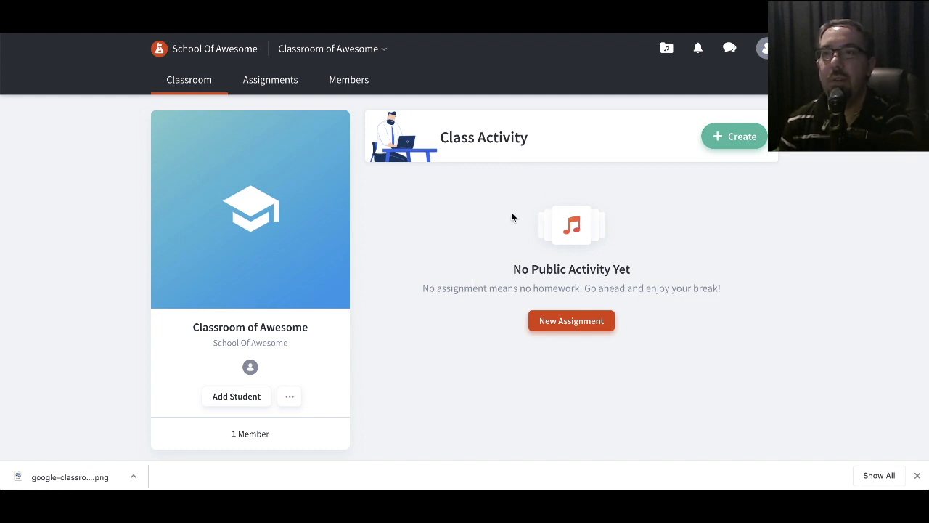
mouse_move(616, 184)
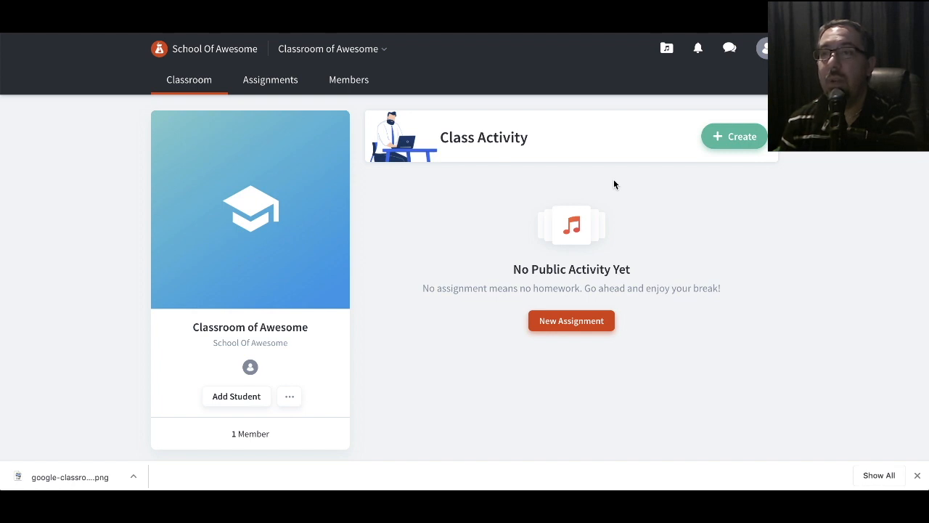
mouse_move(644, 214)
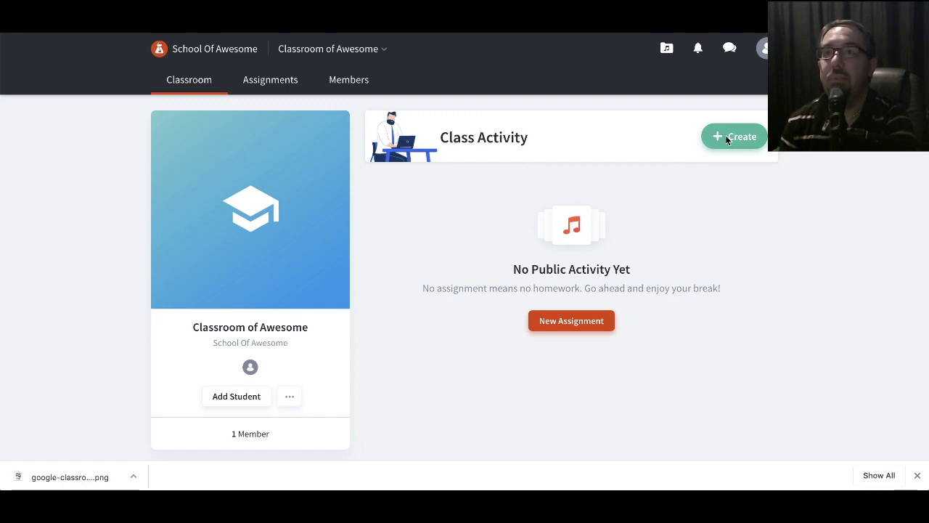
mouse_move(404, 339)
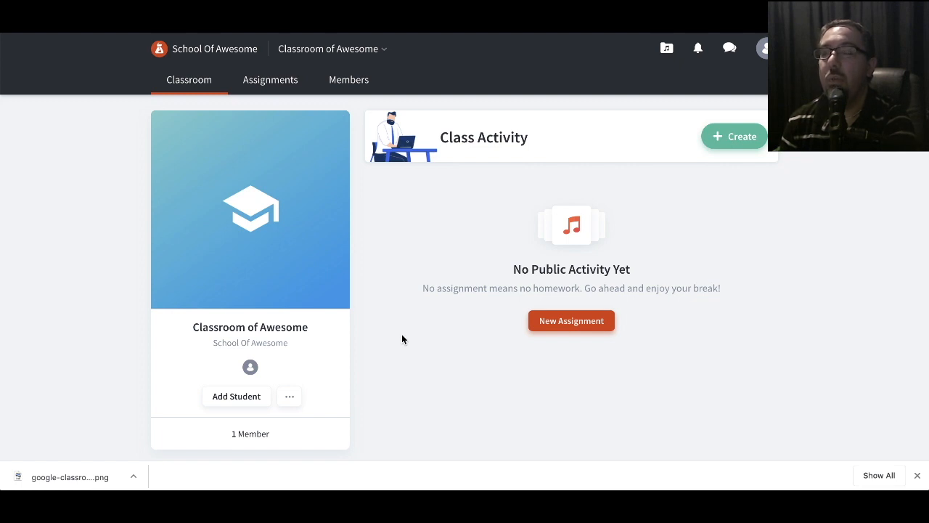
mouse_move(241, 399)
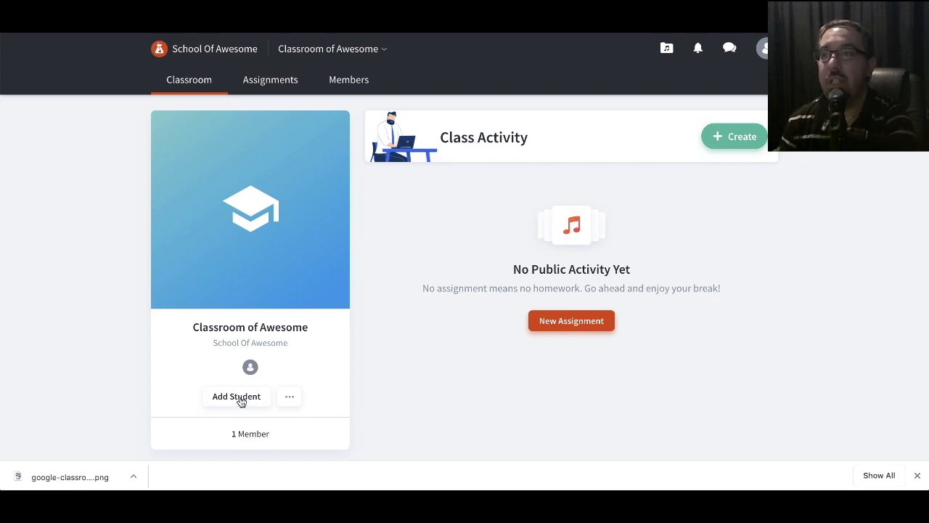
Show the Create menu with template, assignment and announcement choices for the class.
left_click(235, 395)
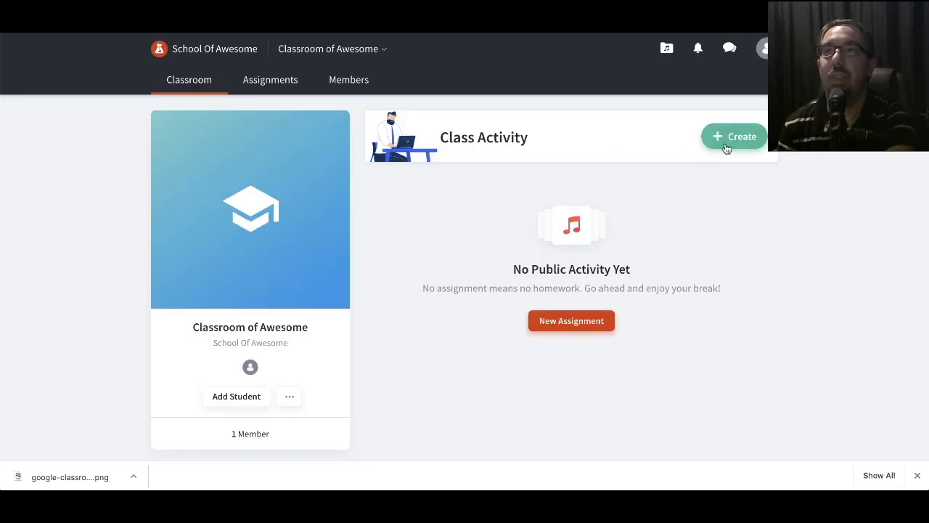
left_click(734, 136)
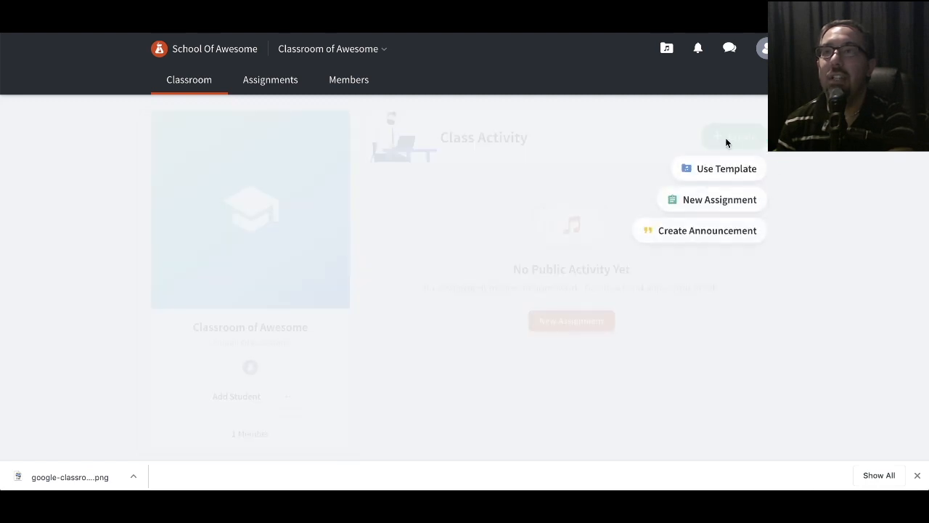
mouse_move(741, 171)
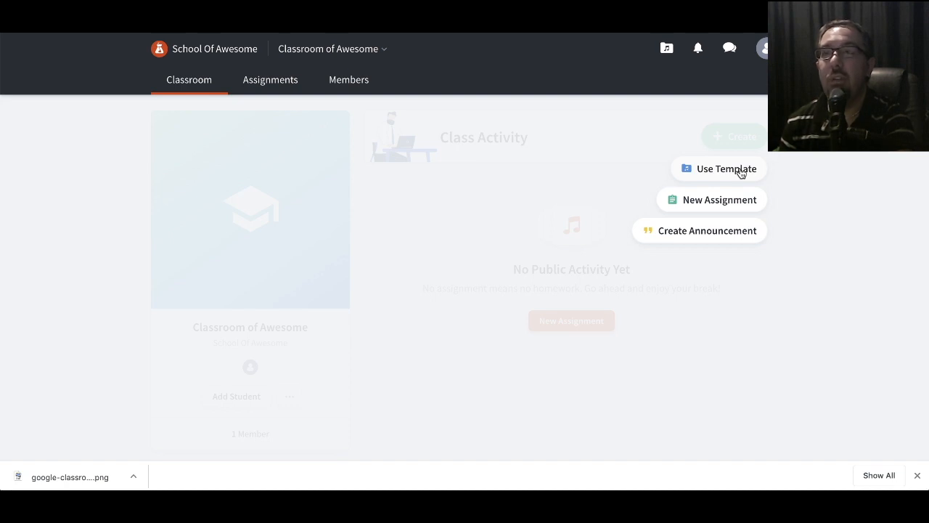
mouse_move(667, 134)
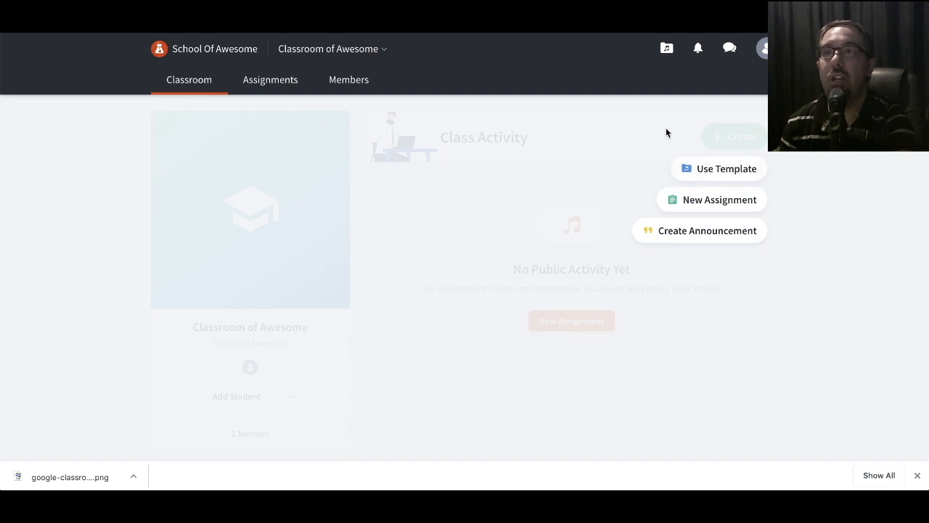
mouse_move(720, 145)
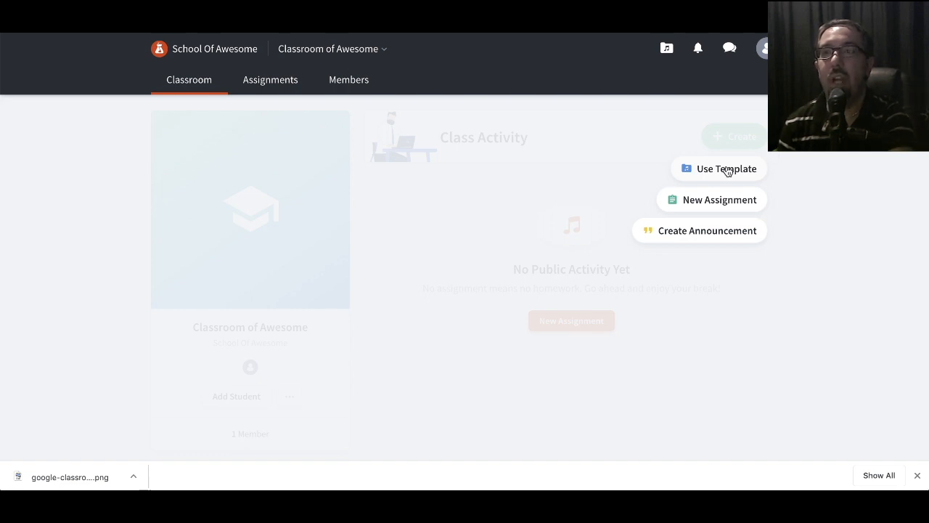
mouse_move(743, 210)
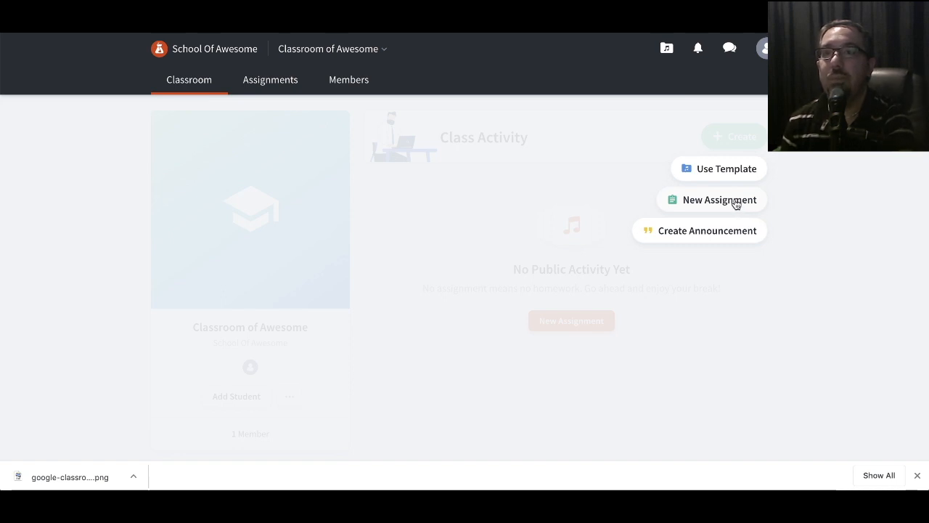
Start a new assignment titled 'Bandlab First Song'.
left_click(720, 201)
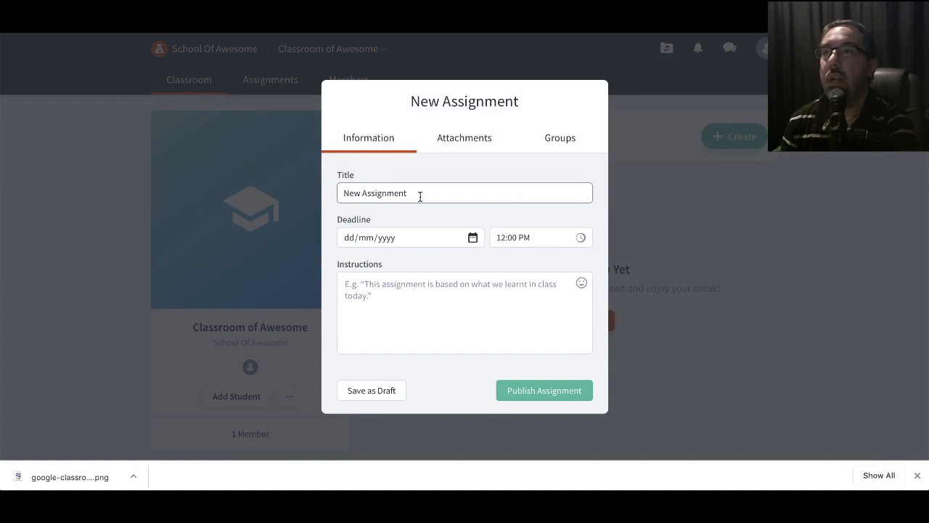
type("Bandlab First")
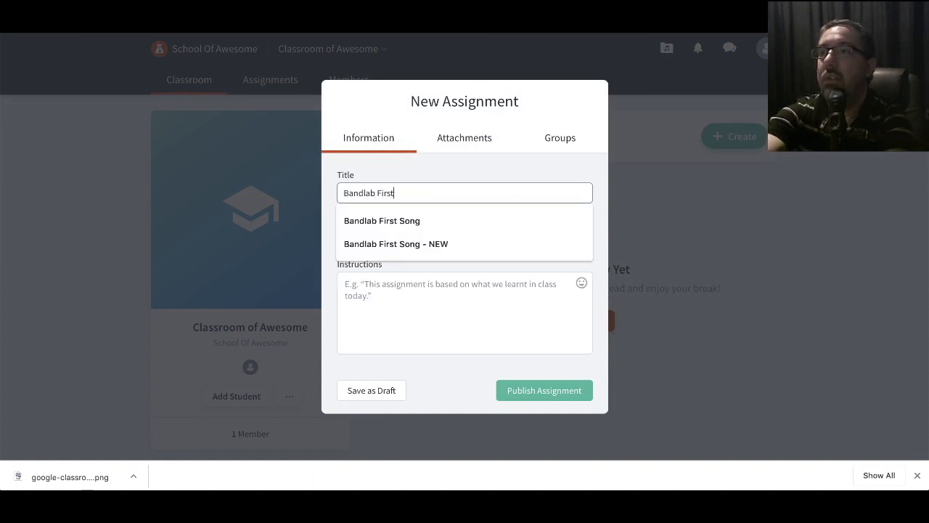
type("S")
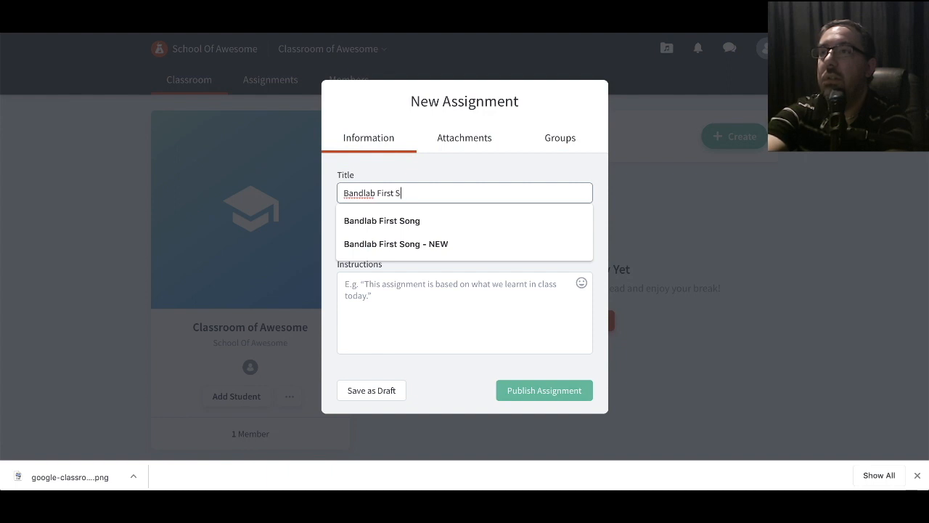
left_click(382, 221)
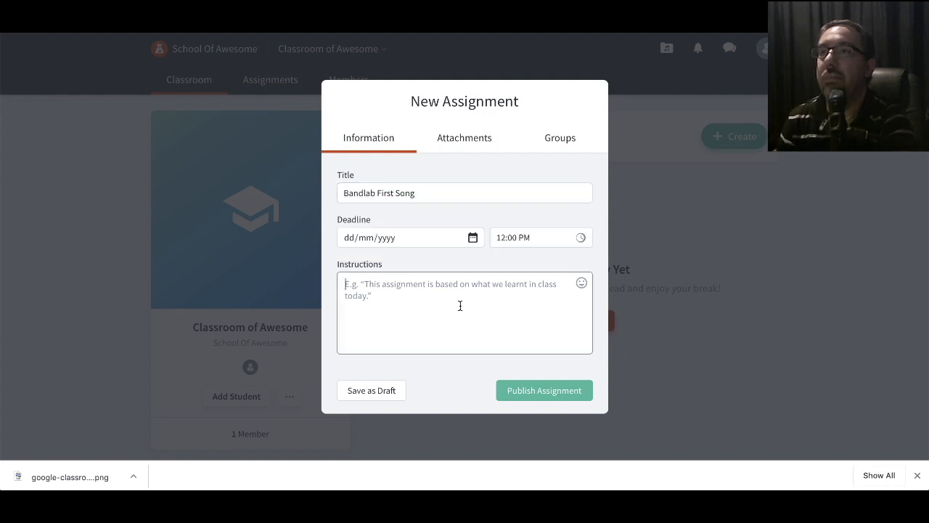
Set the deadline to 18 May 2020 and write the instructions 'Your task is to create your first song.'.
left_click(407, 237)
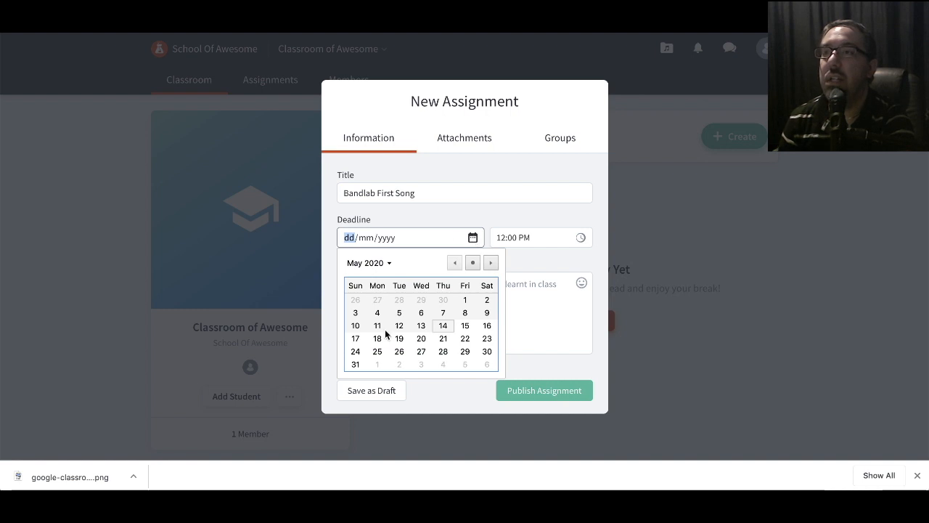
left_click(377, 338)
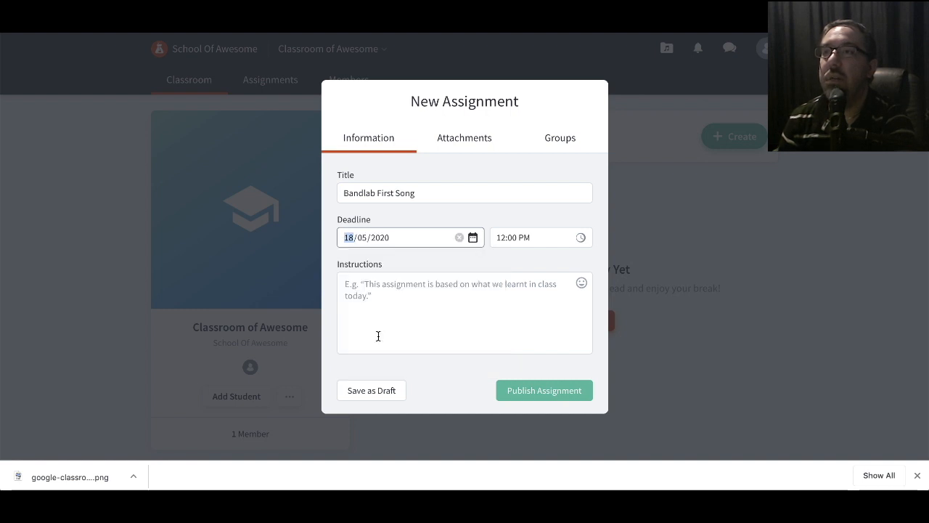
mouse_move(541, 231)
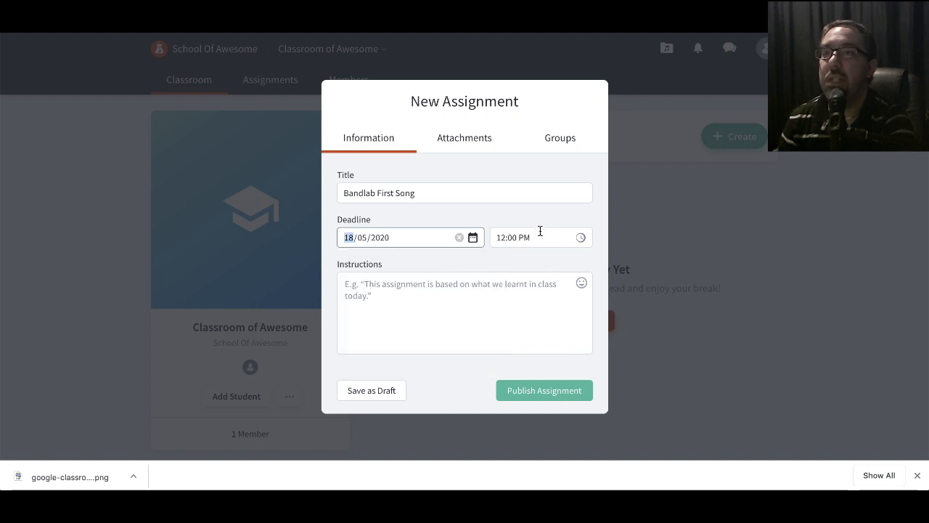
left_click(427, 290)
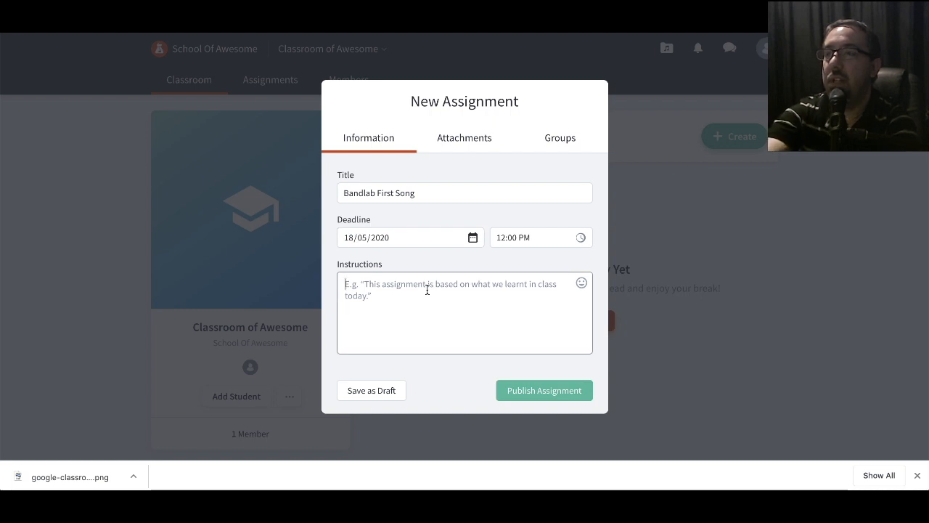
type("Your task is to create your first song.")
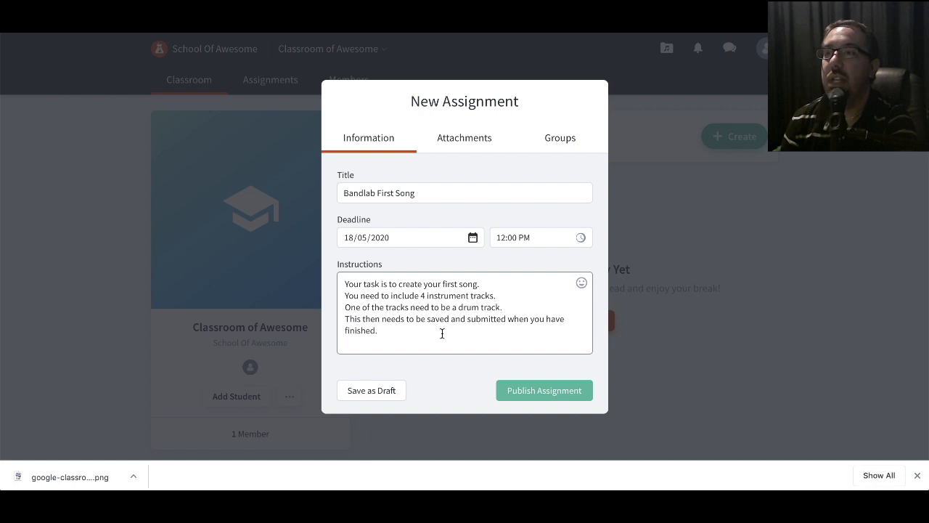
mouse_move(500, 395)
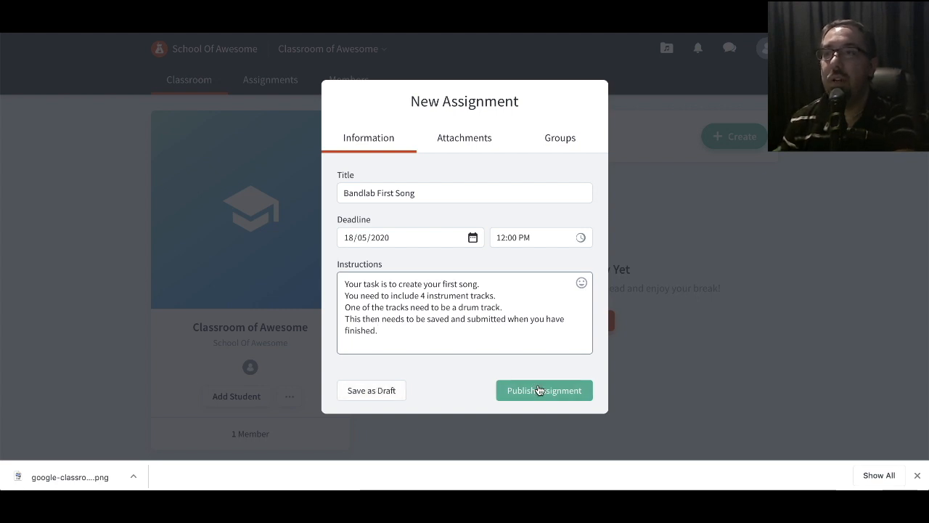
left_click(465, 137)
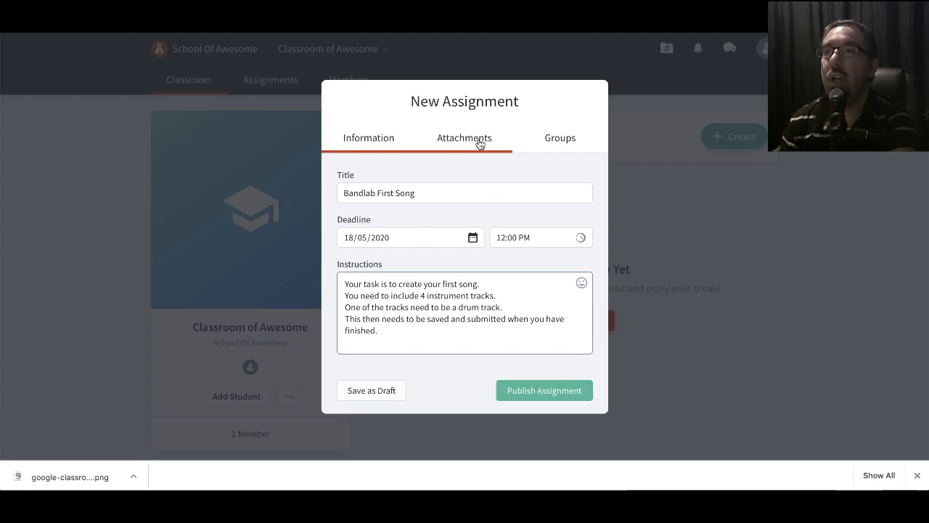
left_click(465, 138)
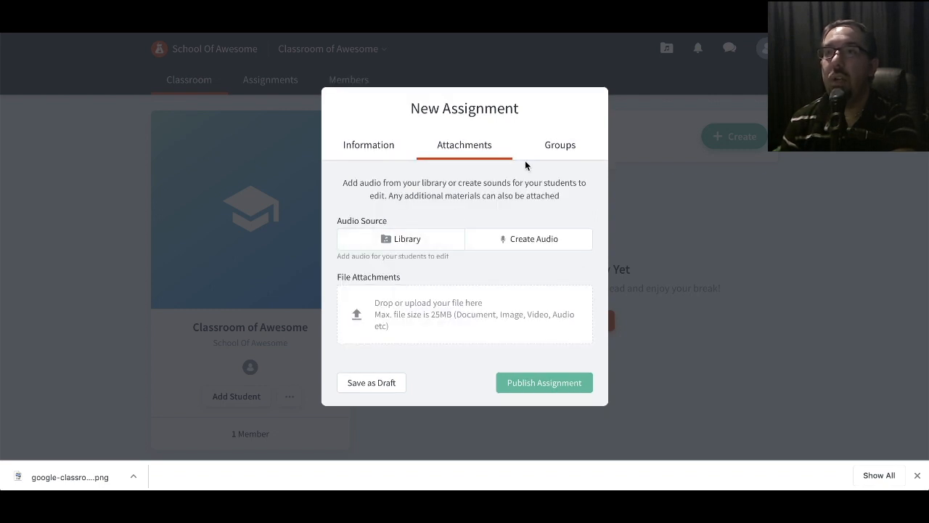
left_click(560, 146)
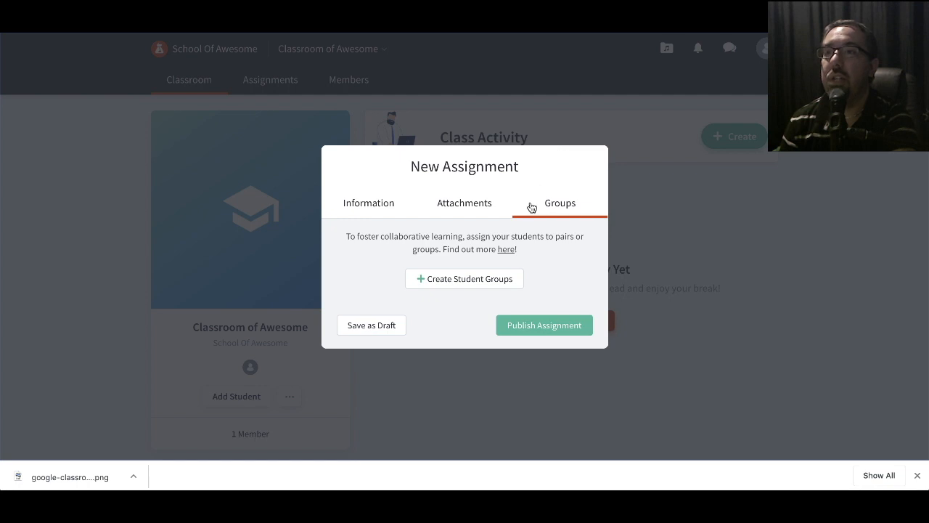
mouse_move(529, 212)
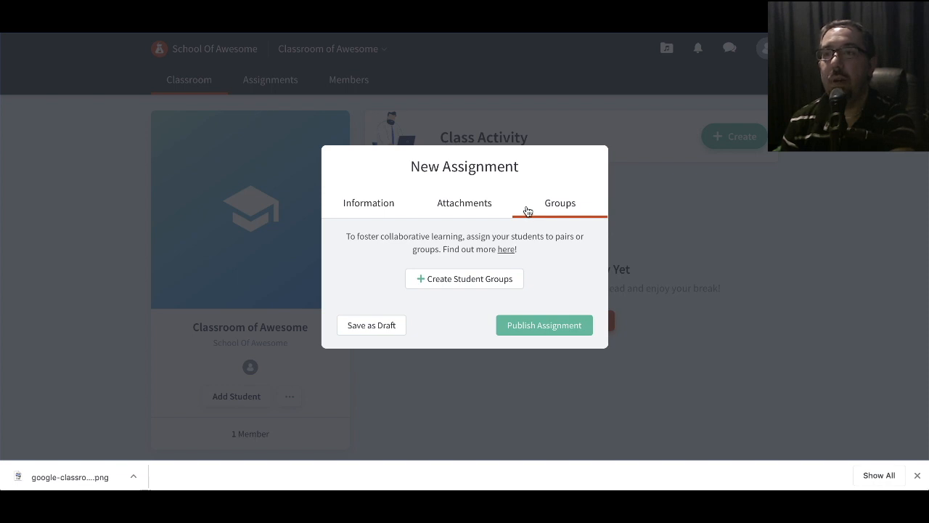
left_click(369, 203)
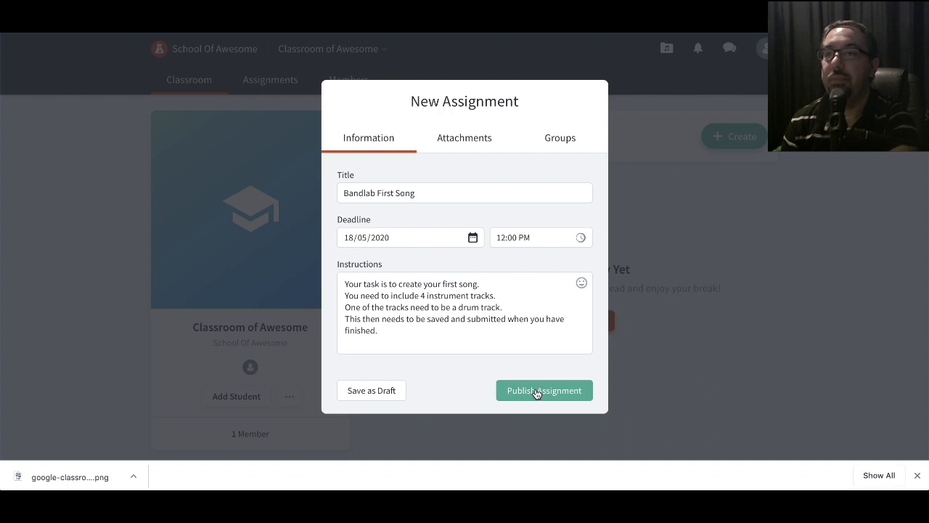
Publish Bandlab First Song and return to the Classroom of Awesome activity feed.
left_click(543, 389)
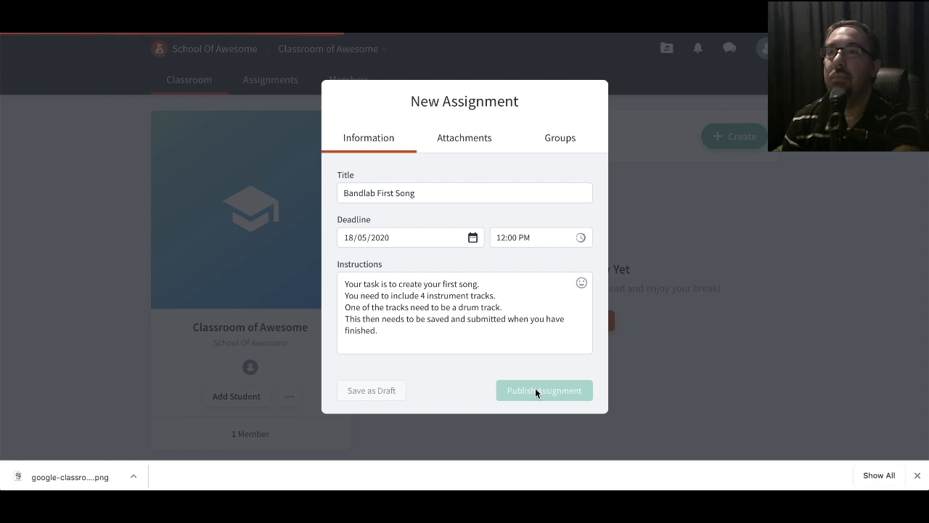
left_click(544, 389)
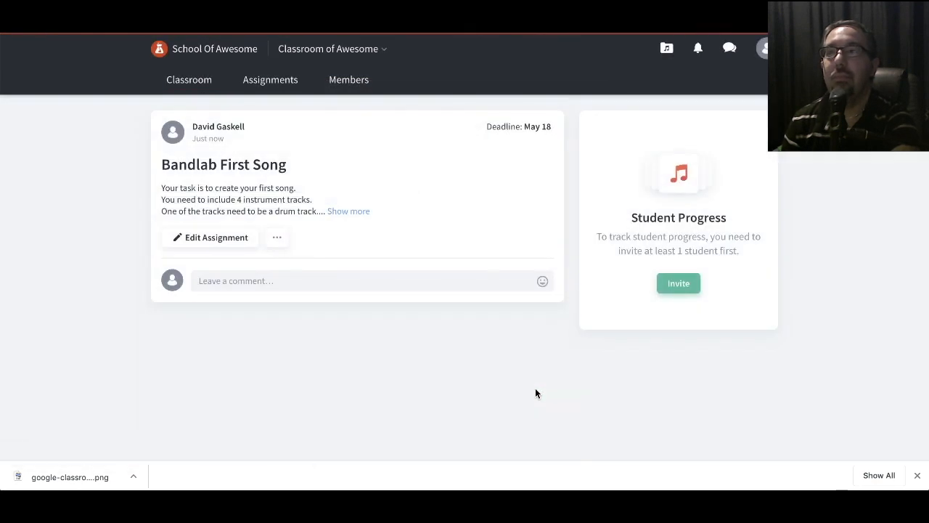
mouse_move(373, 180)
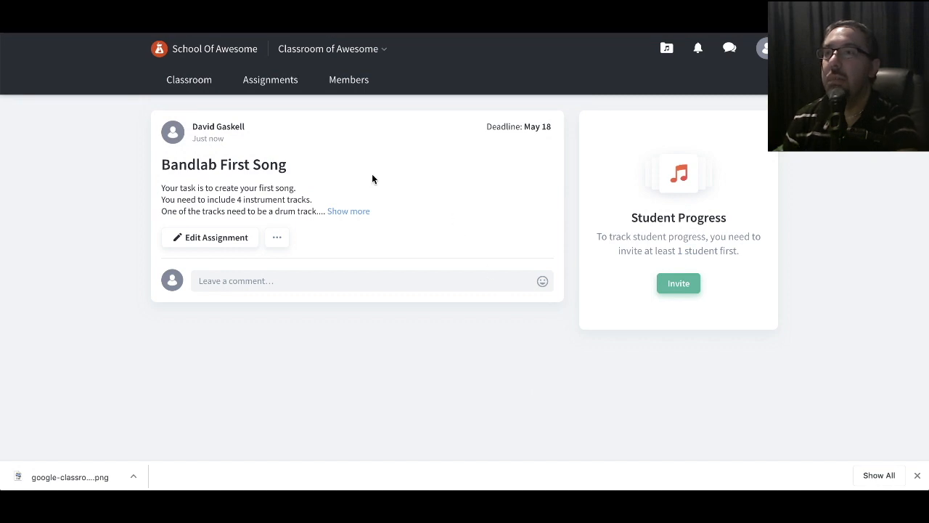
mouse_move(665, 186)
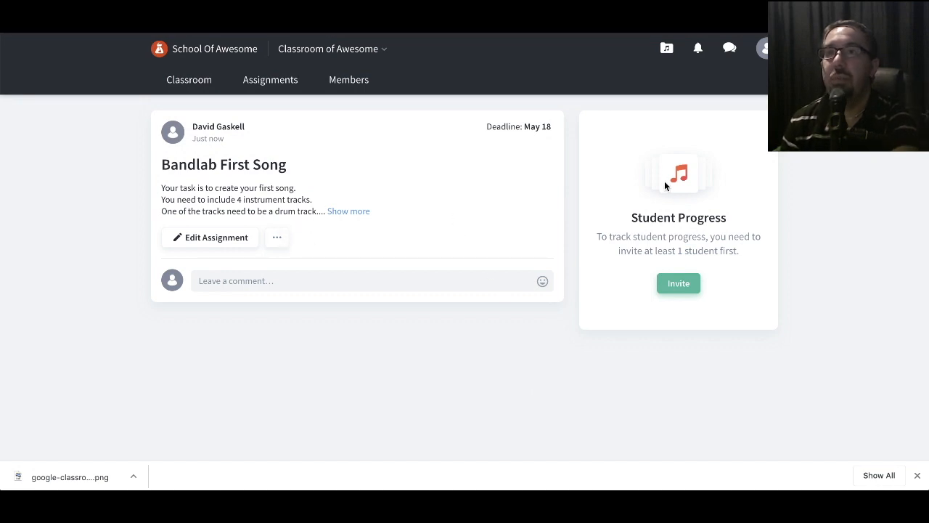
mouse_move(639, 206)
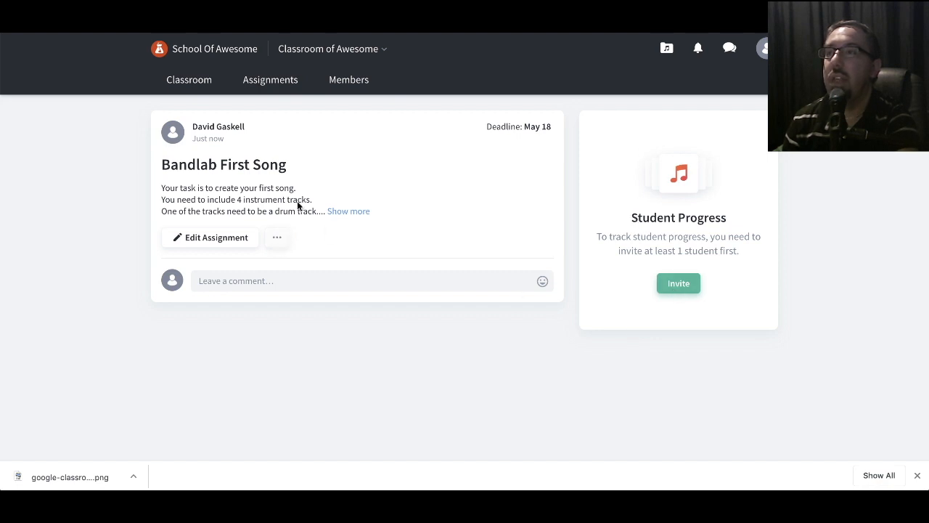
left_click(348, 210)
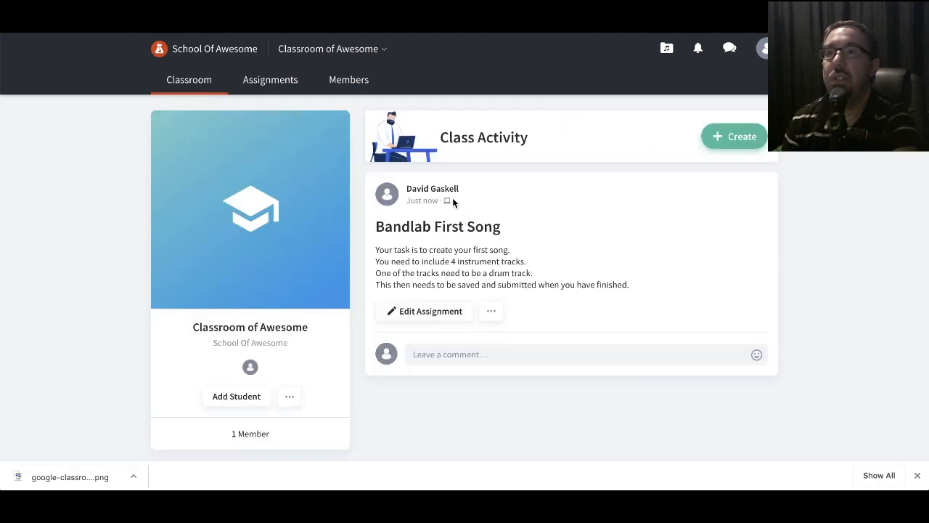
mouse_move(492, 305)
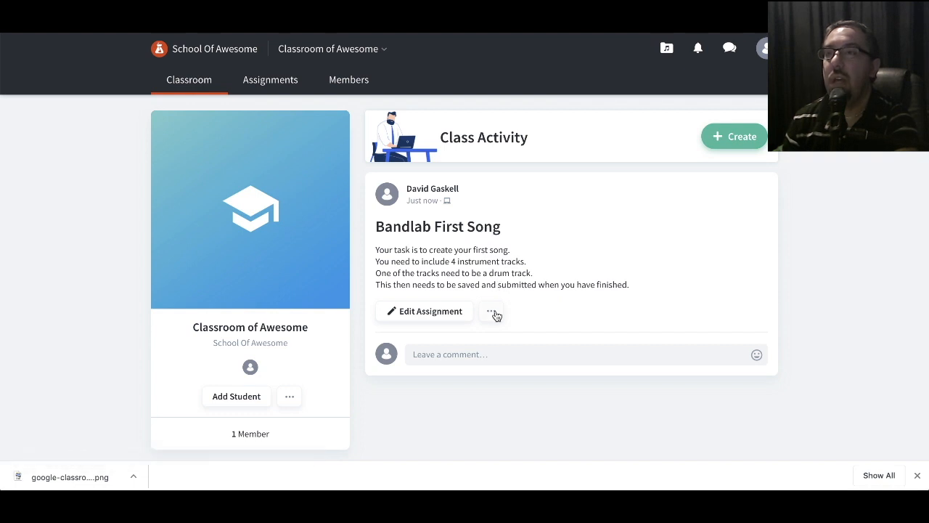
mouse_move(492, 313)
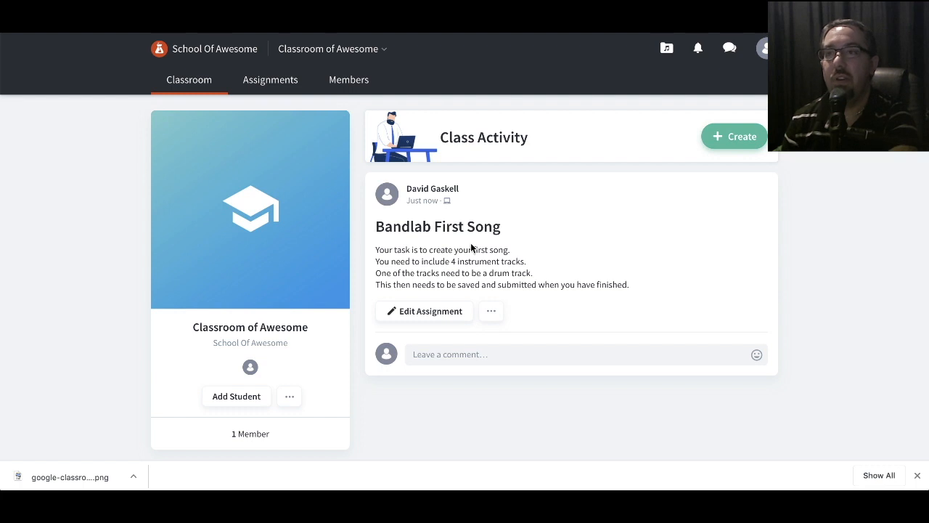
mouse_move(476, 283)
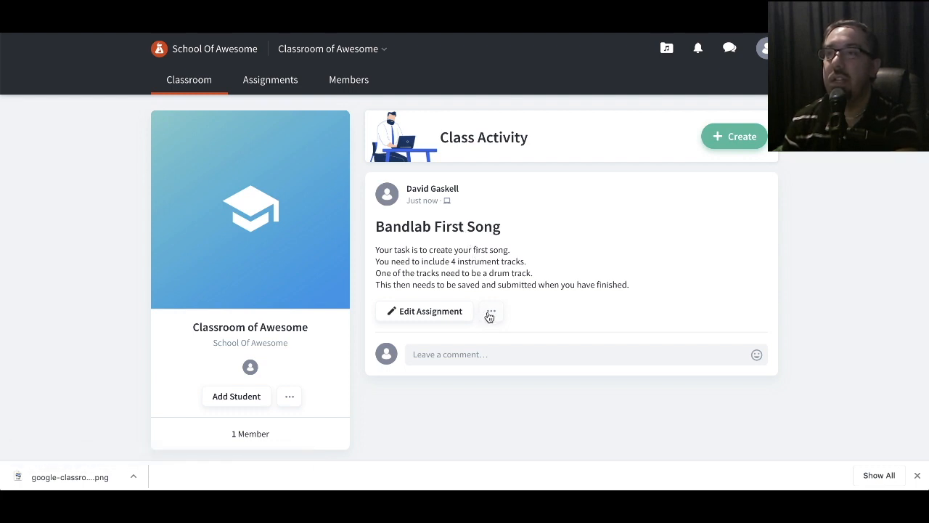
Share the Bandlab First Song assignment to Google Classroom from its options menu.
left_click(491, 311)
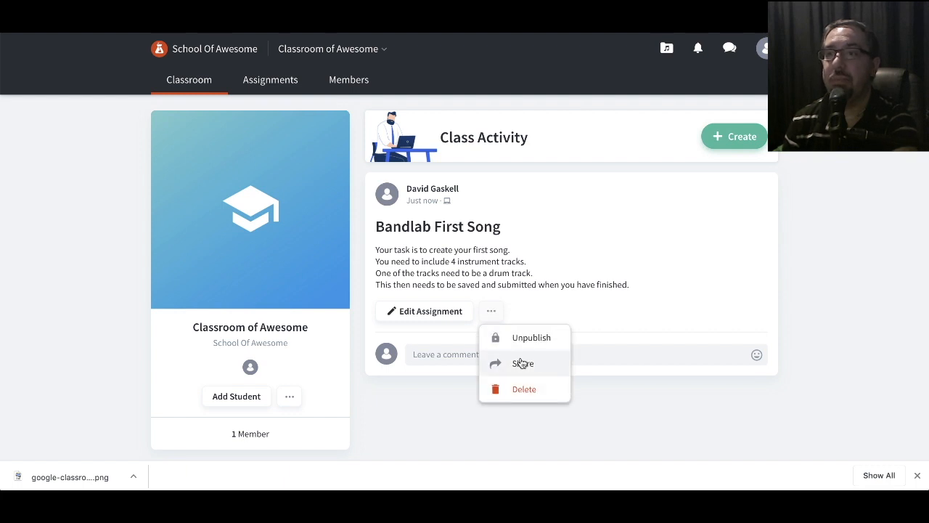
left_click(523, 363)
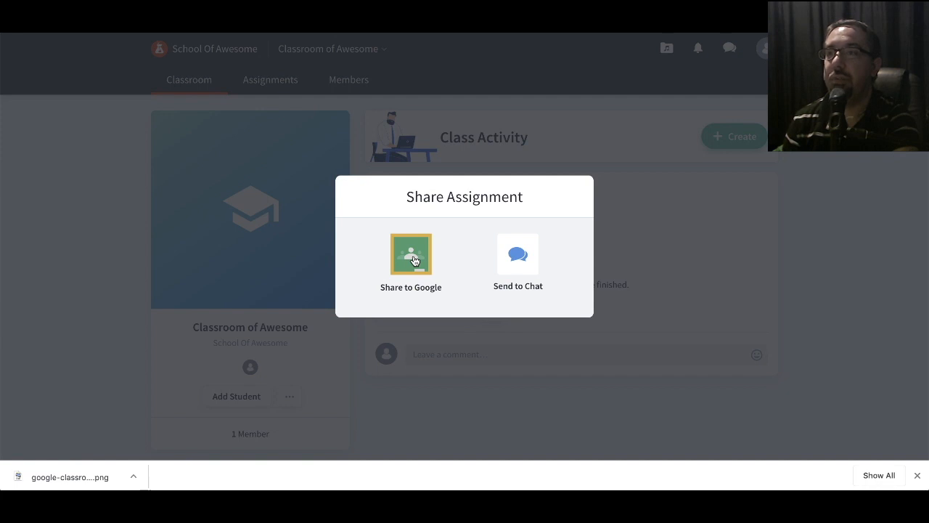
left_click(410, 262)
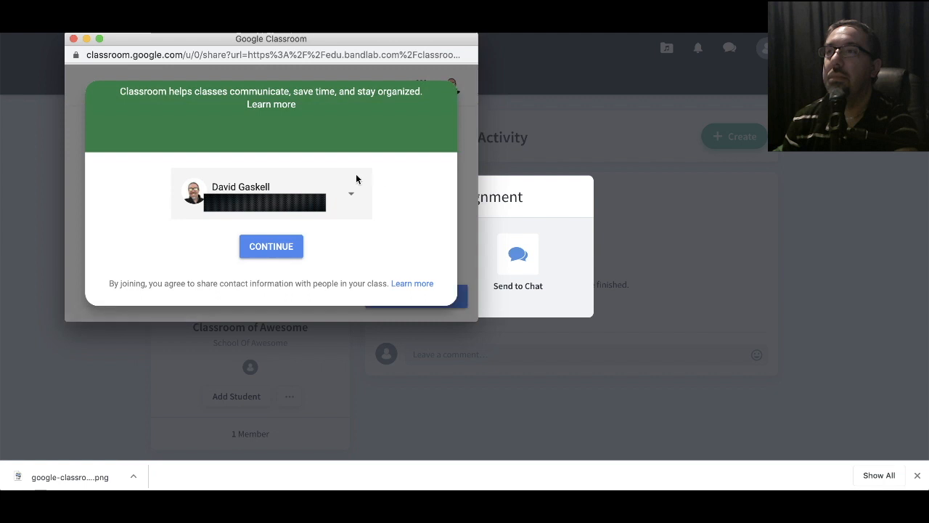
Continue into Google Classroom signed in with the teacher account.
left_click(270, 247)
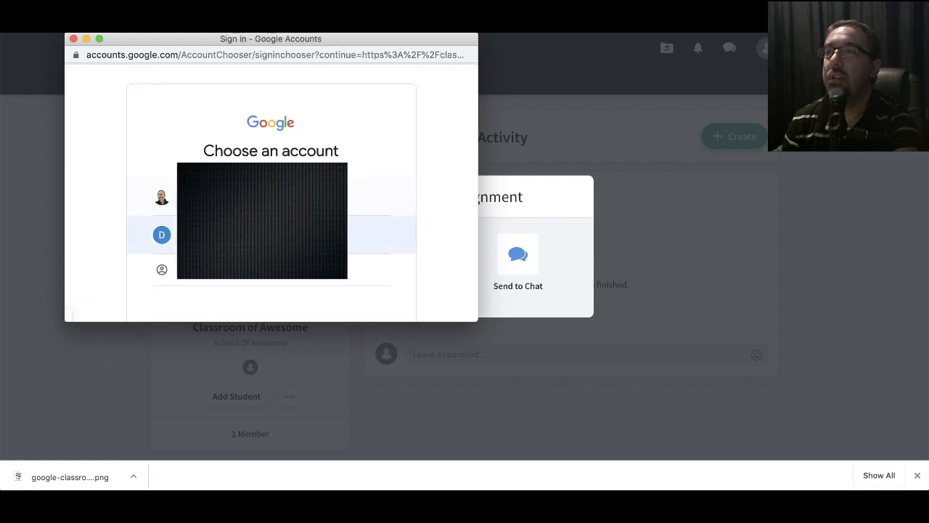
left_click(163, 235)
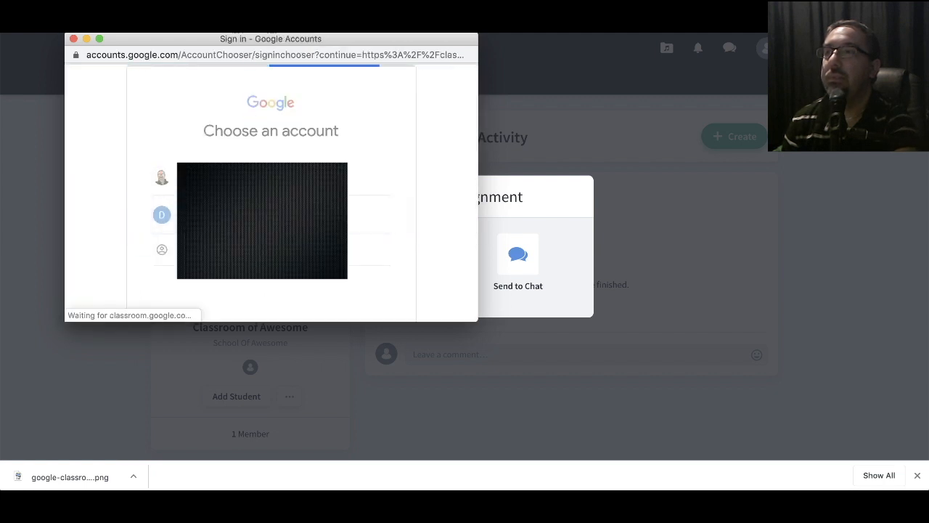
left_click(161, 215)
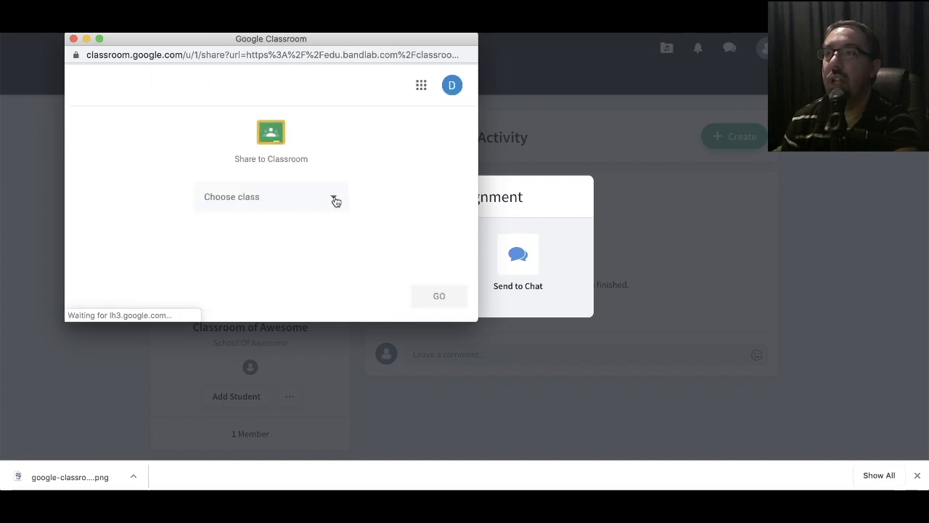
Choose Classroom of Awesome and Create assignment, then proceed to the pre-filled form.
left_click(270, 196)
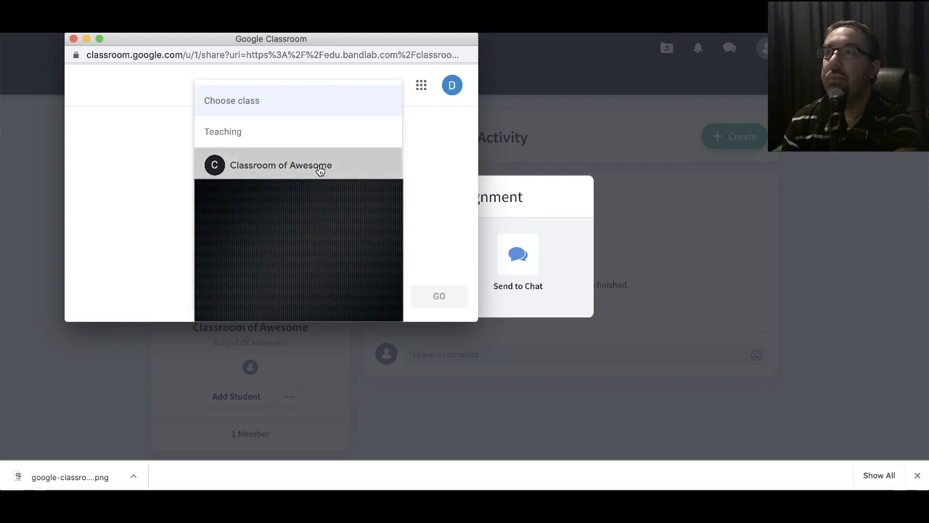
left_click(281, 165)
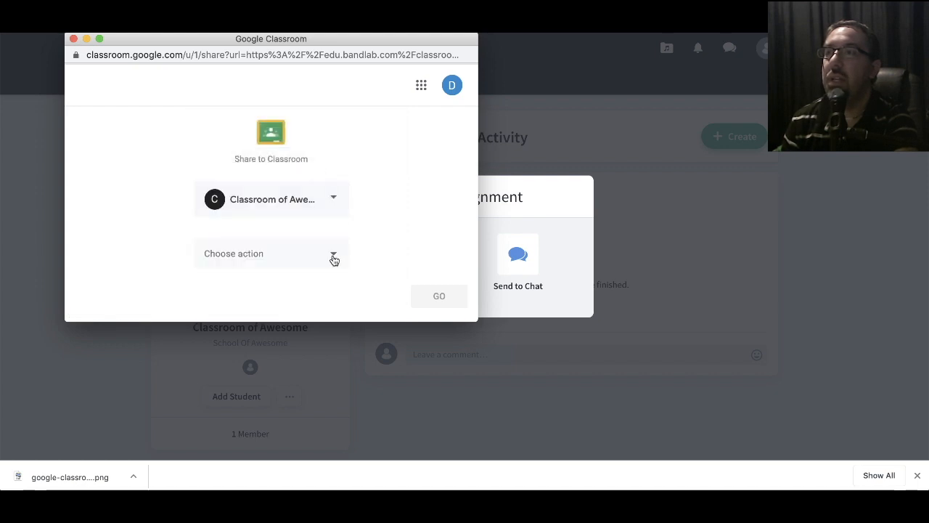
left_click(270, 253)
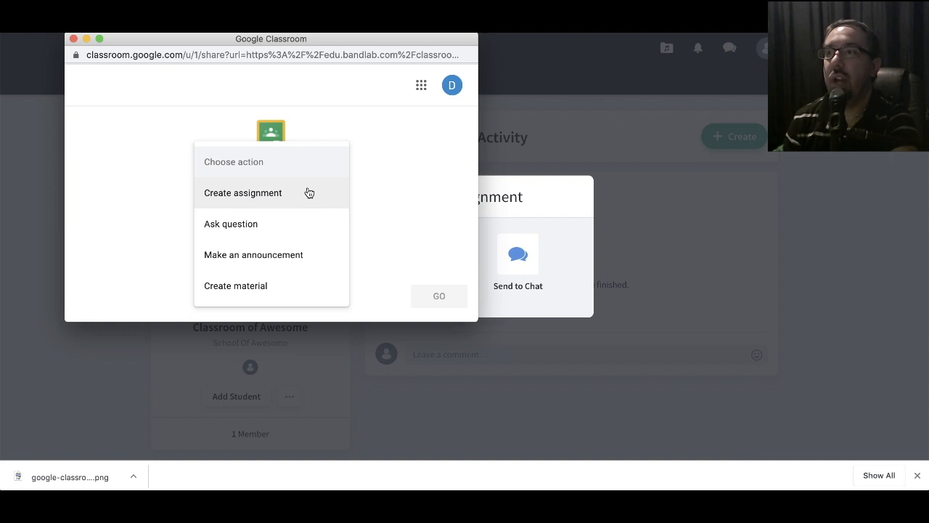
mouse_move(305, 198)
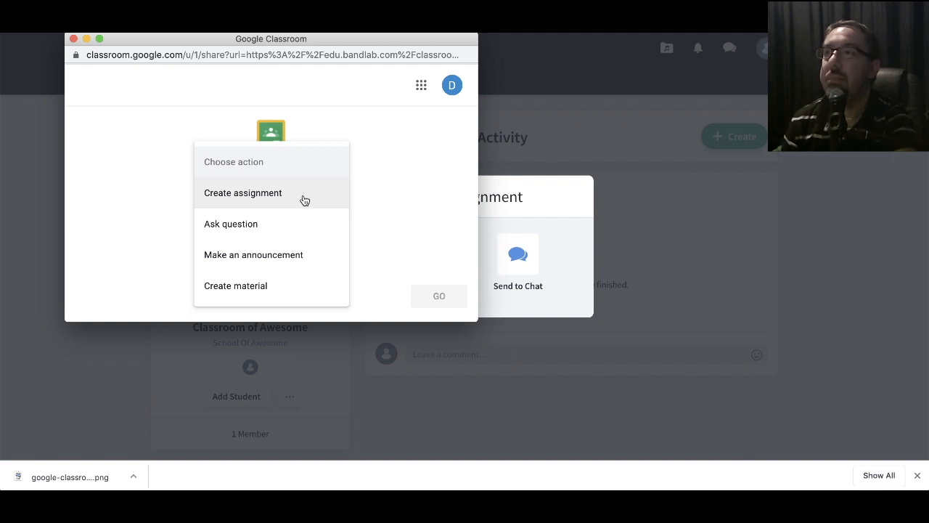
left_click(243, 192)
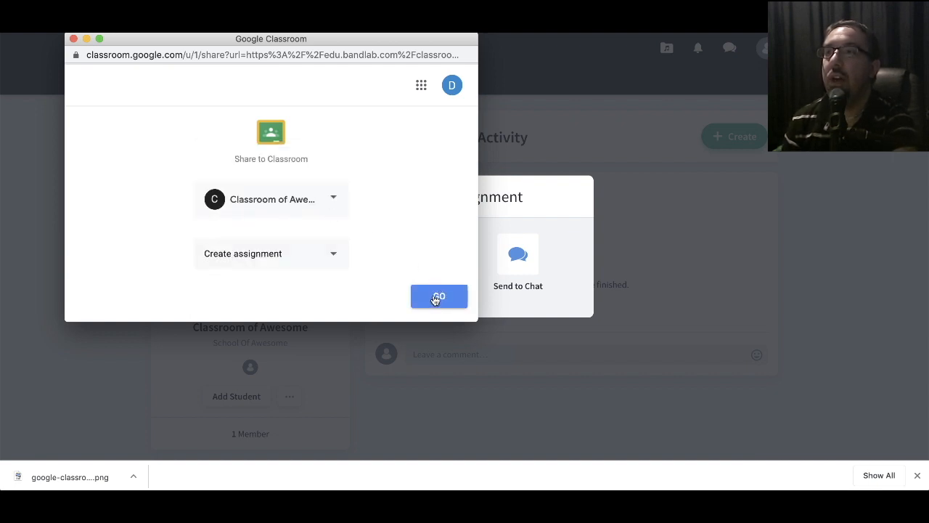
left_click(439, 297)
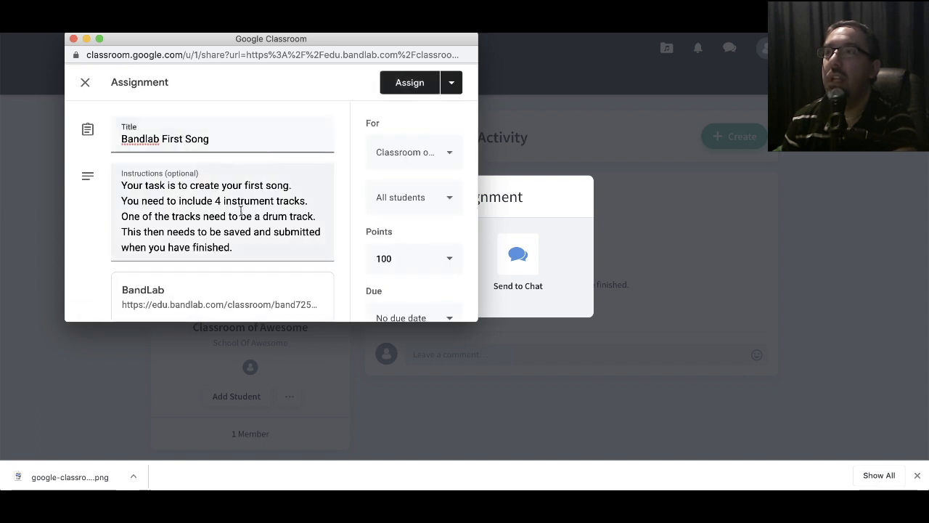
Review the Bandlab First Song details down to the due date field.
scroll("down", 3)
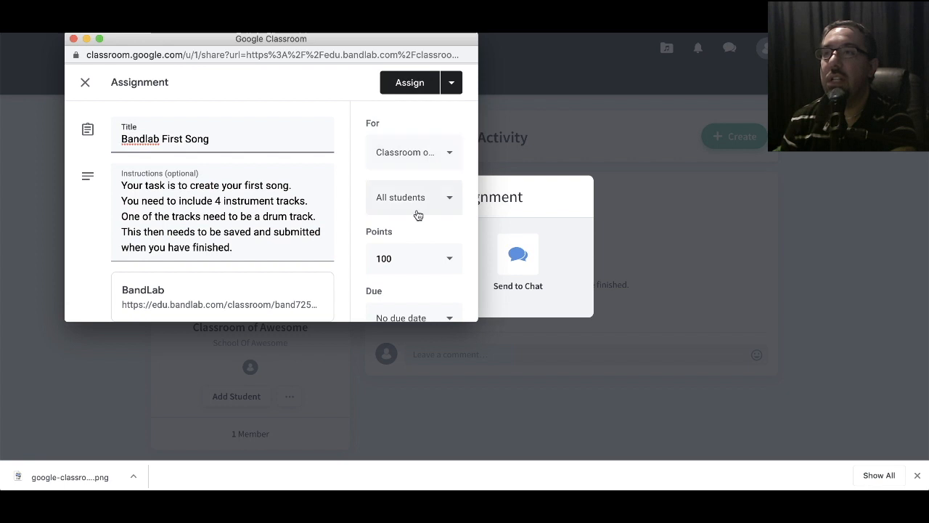
mouse_move(404, 209)
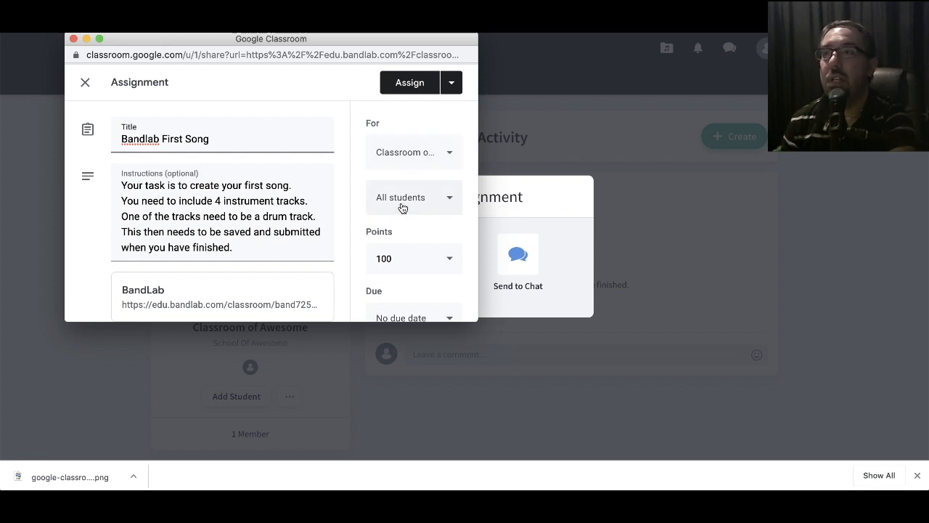
scroll("down", 3)
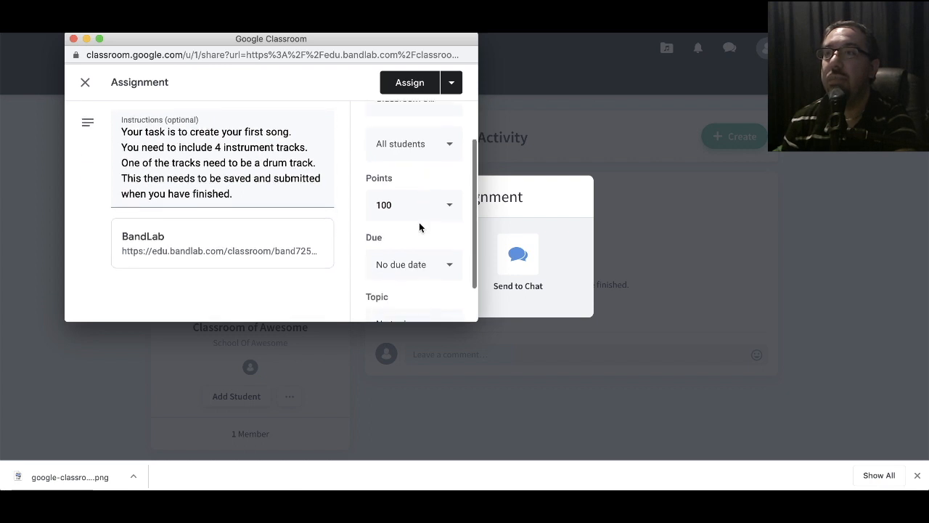
scroll("down", 3)
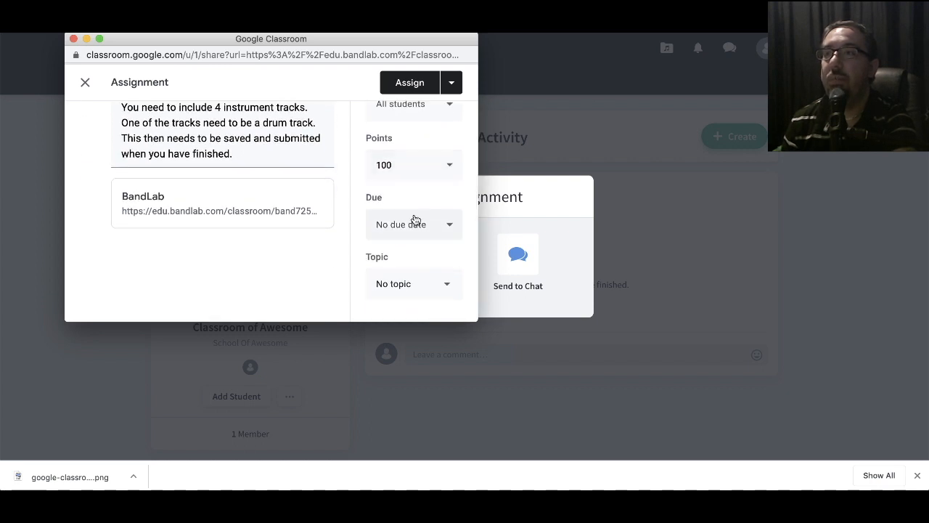
left_click(412, 223)
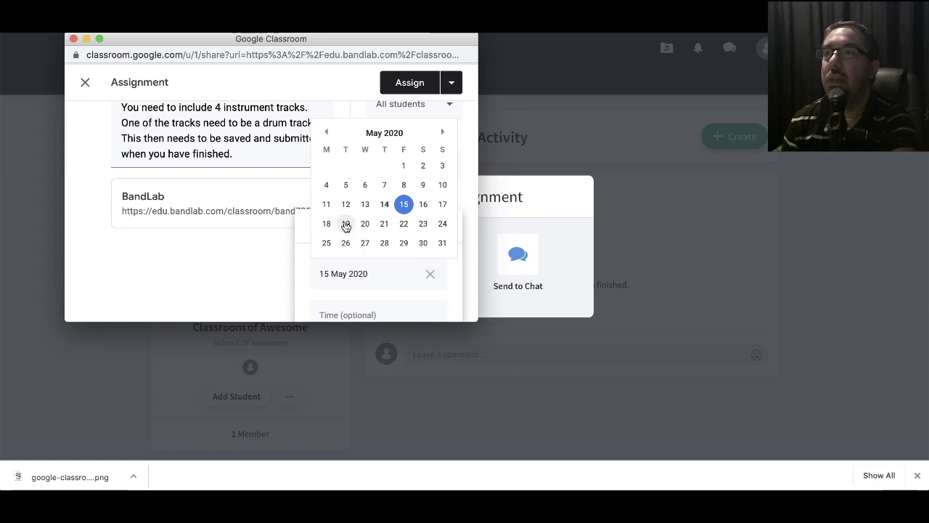
Set the due date to 18 May and the topic to Bandlab, ready to assign.
left_click(346, 224)
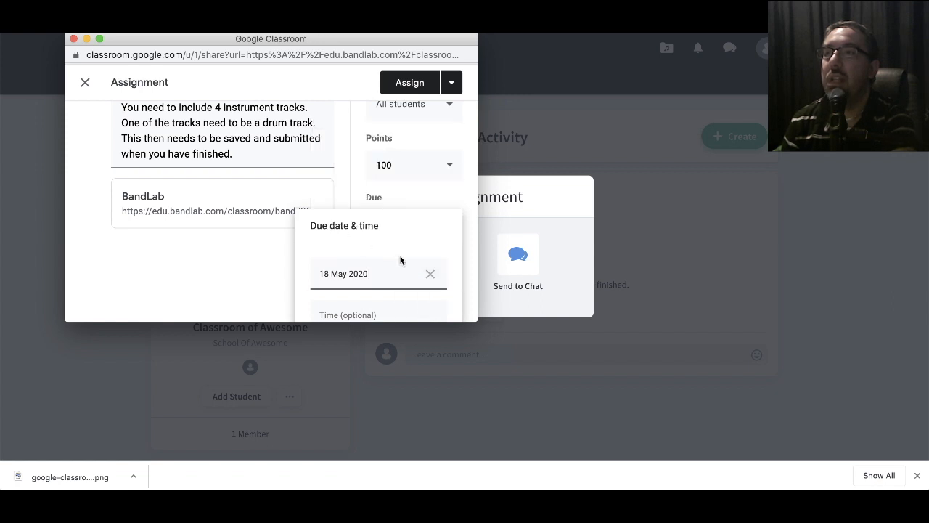
mouse_move(468, 200)
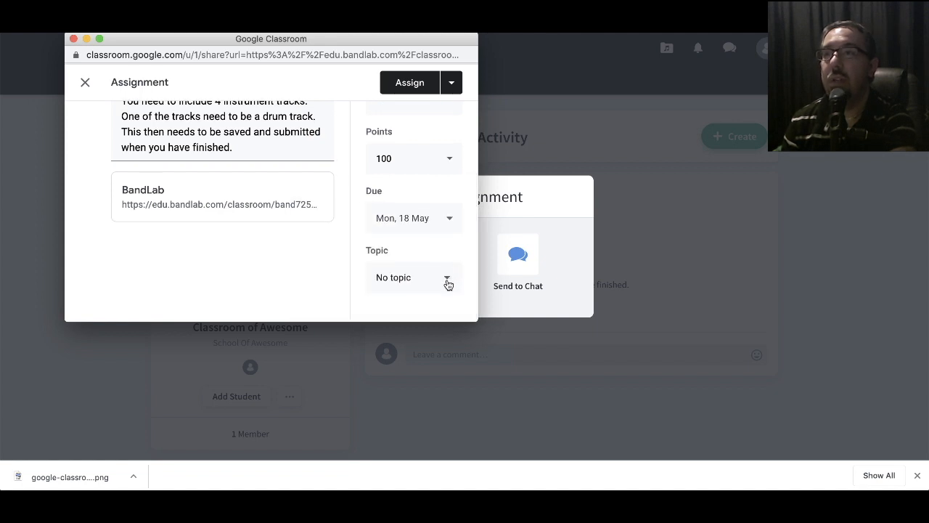
left_click(414, 276)
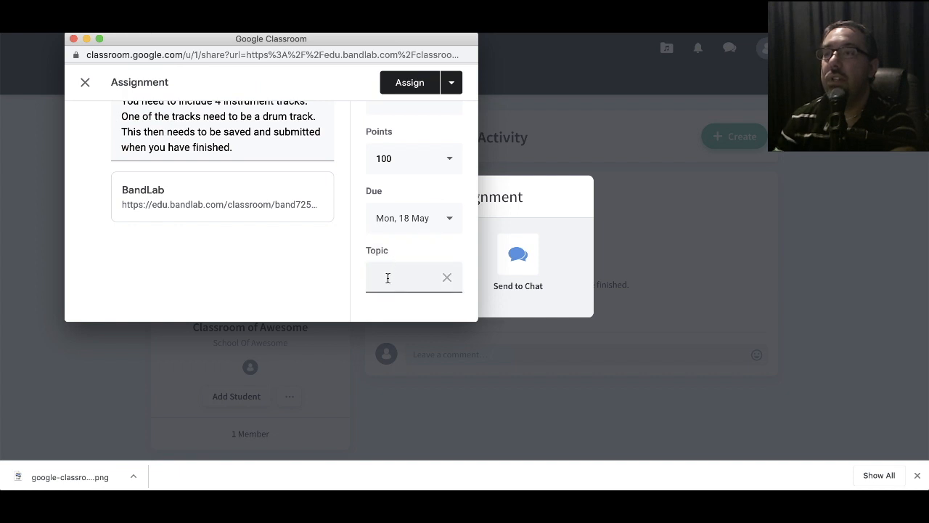
type("Band")
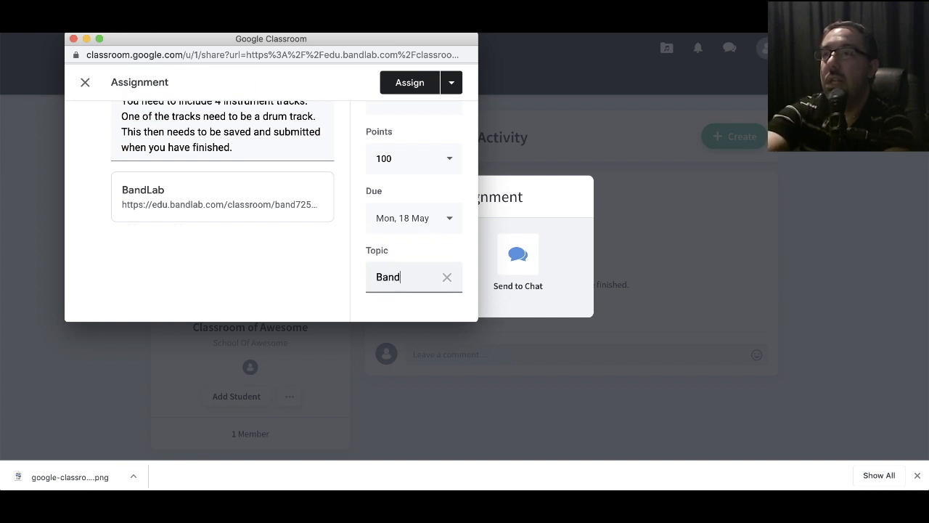
type("lab")
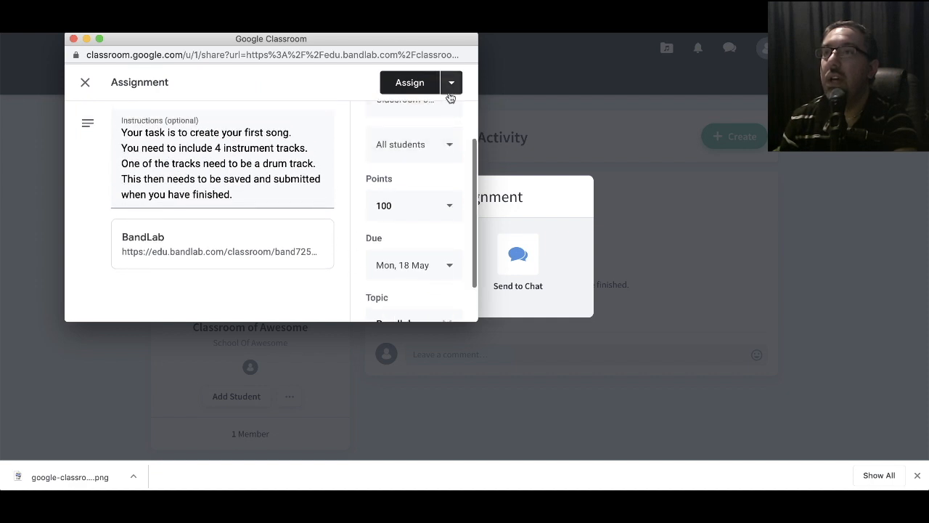
left_click(450, 81)
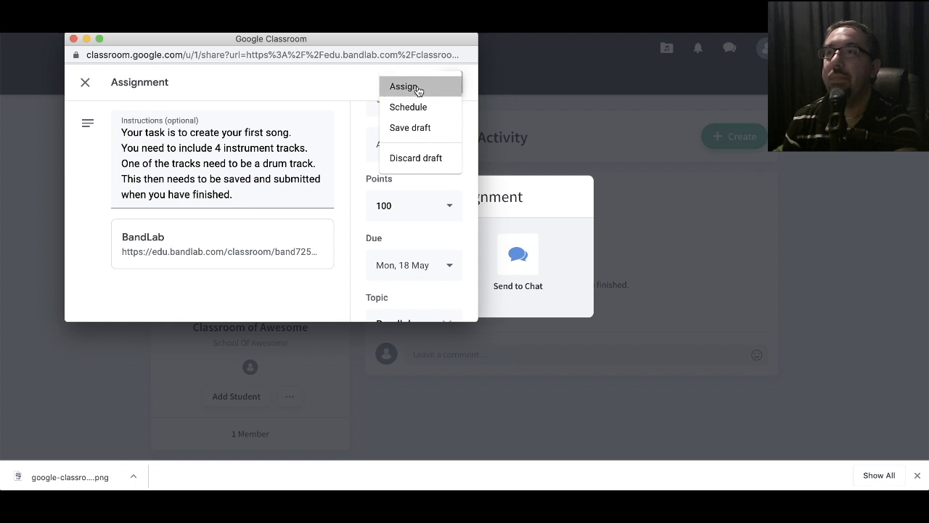
Assign Bandlab First Song and view it in the Classroom of Awesome stream.
left_click(404, 85)
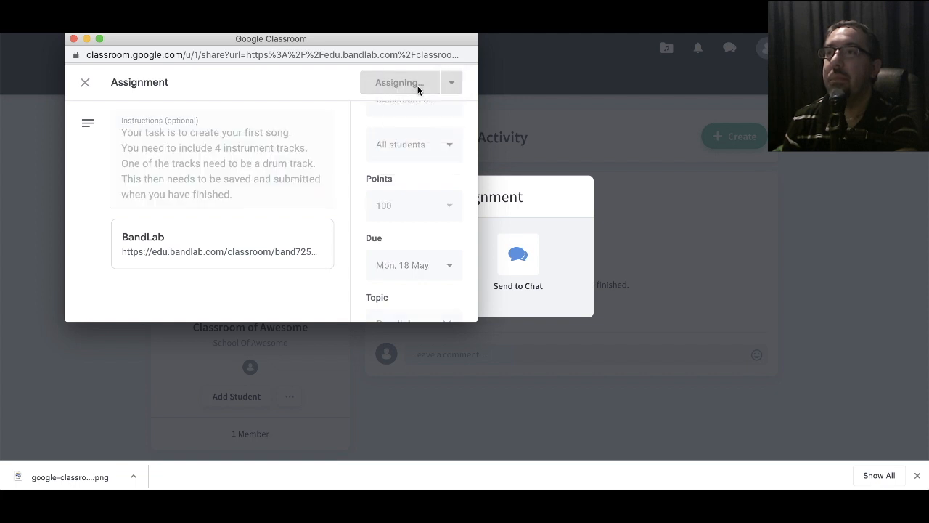
left_click(398, 81)
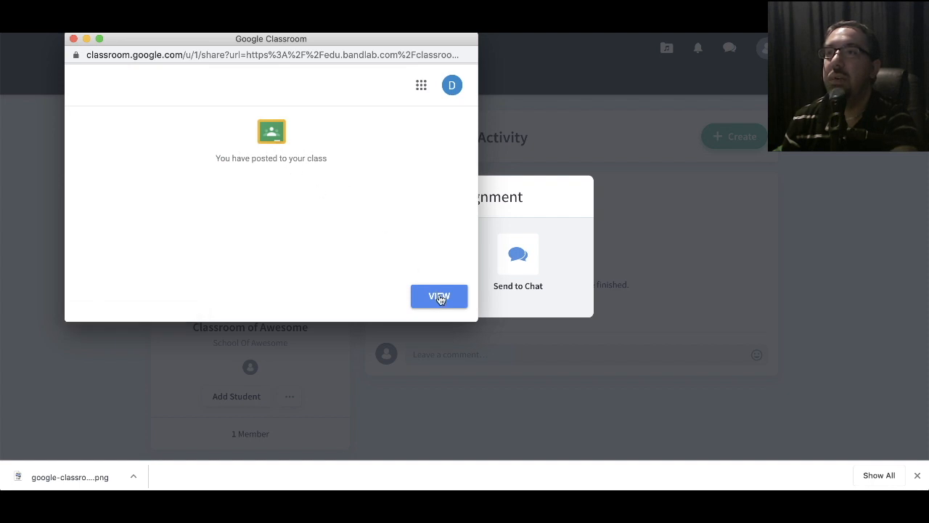
left_click(439, 296)
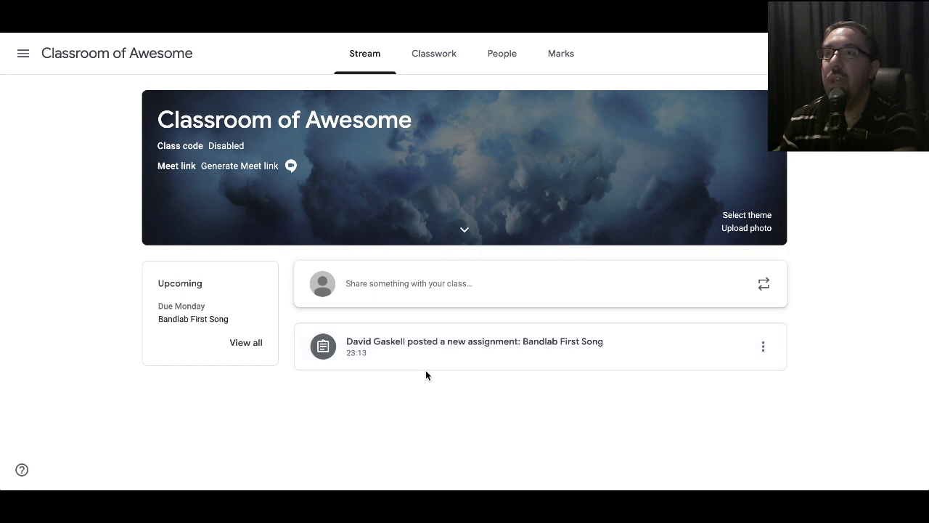
mouse_move(435, 53)
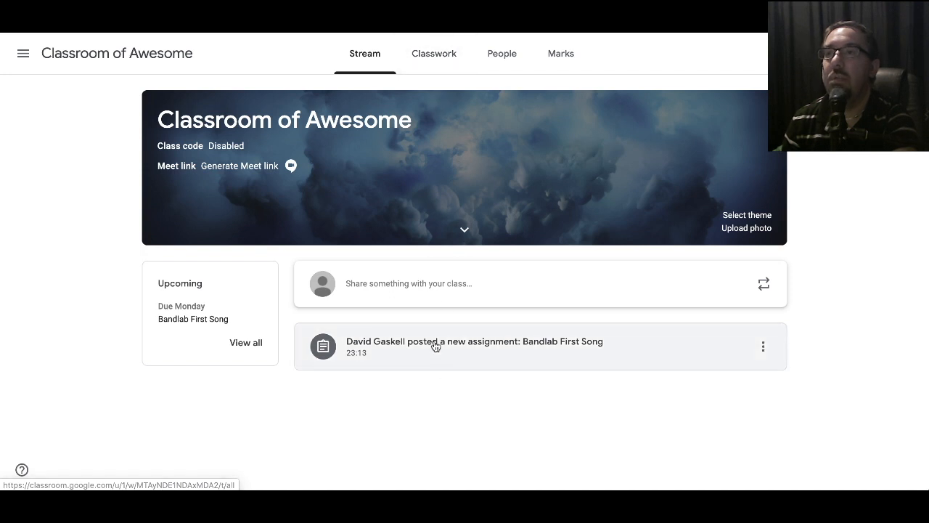
mouse_move(410, 366)
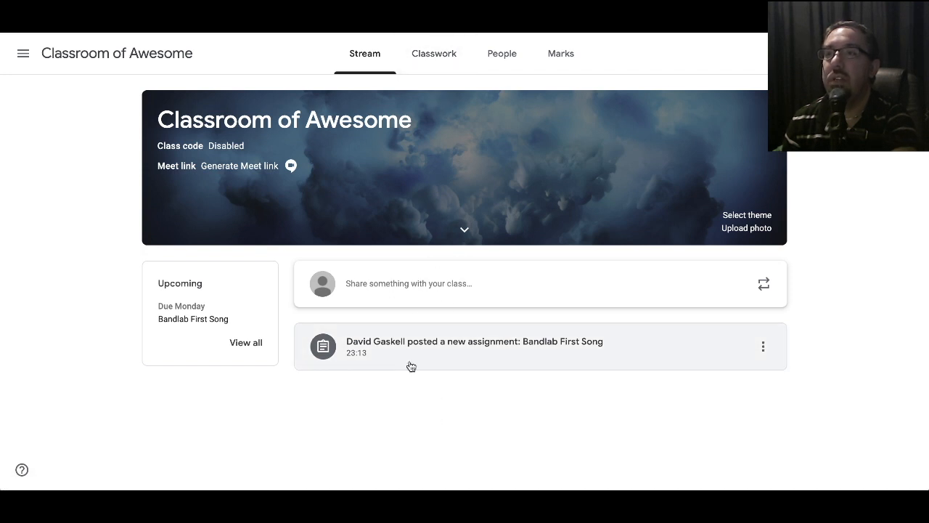
Show the Classwork page listing Bandlab First Song under the Bandlab topic.
left_click(434, 52)
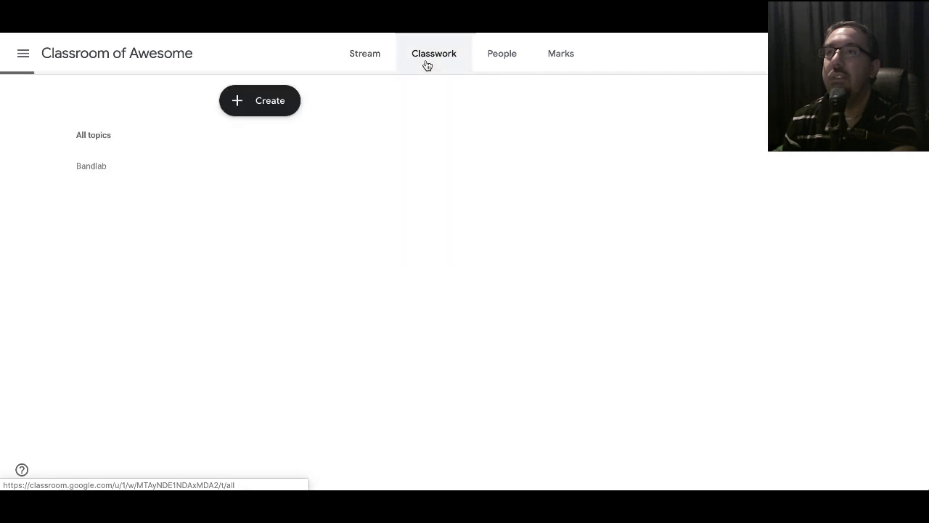
left_click(434, 53)
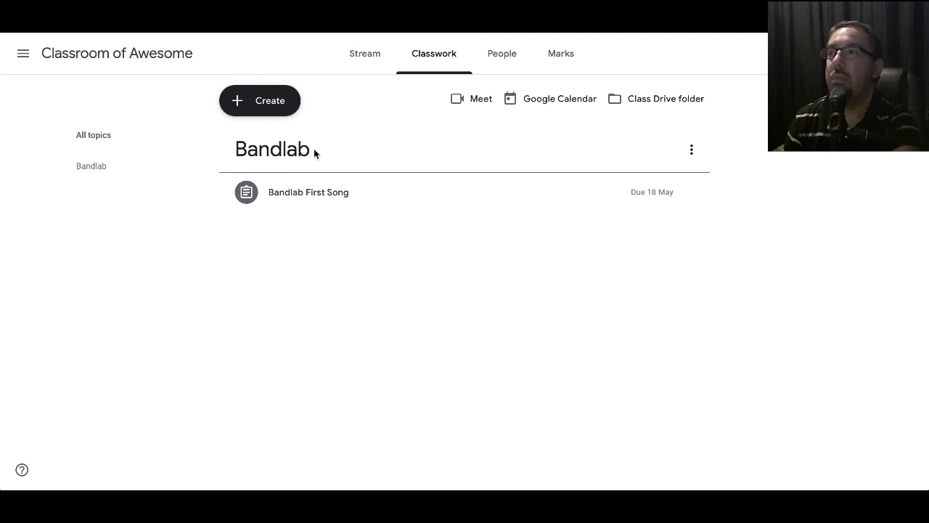
mouse_move(346, 197)
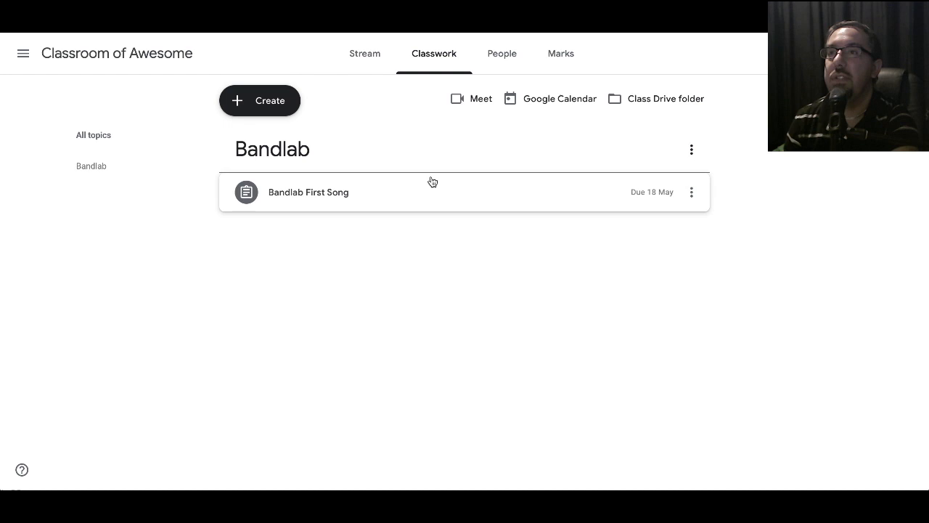
Expand Bandlab First Song to show its instructions, link and 0 of 0 handed in.
left_click(308, 191)
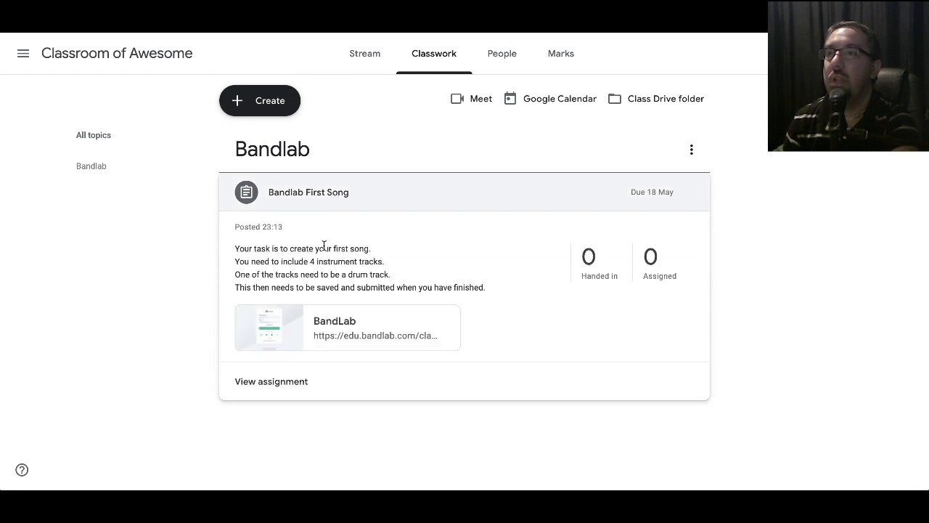
mouse_move(412, 279)
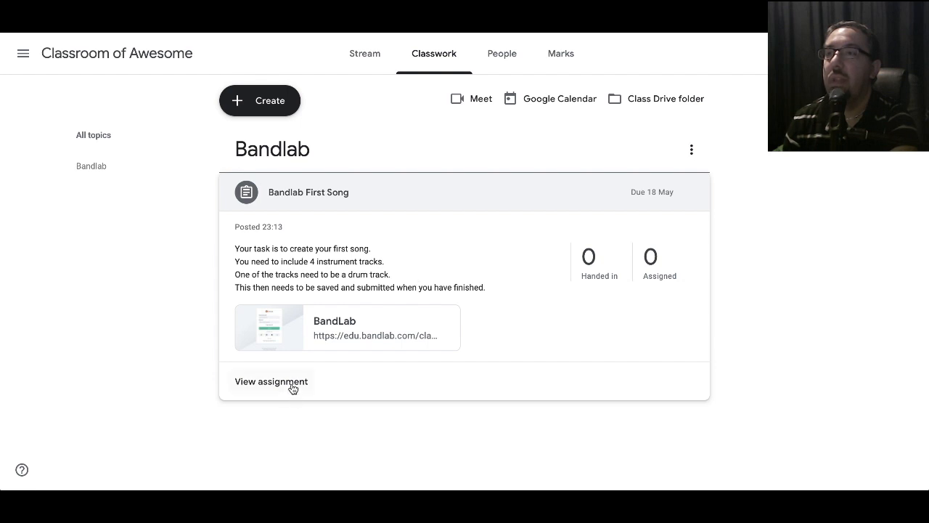
mouse_move(607, 278)
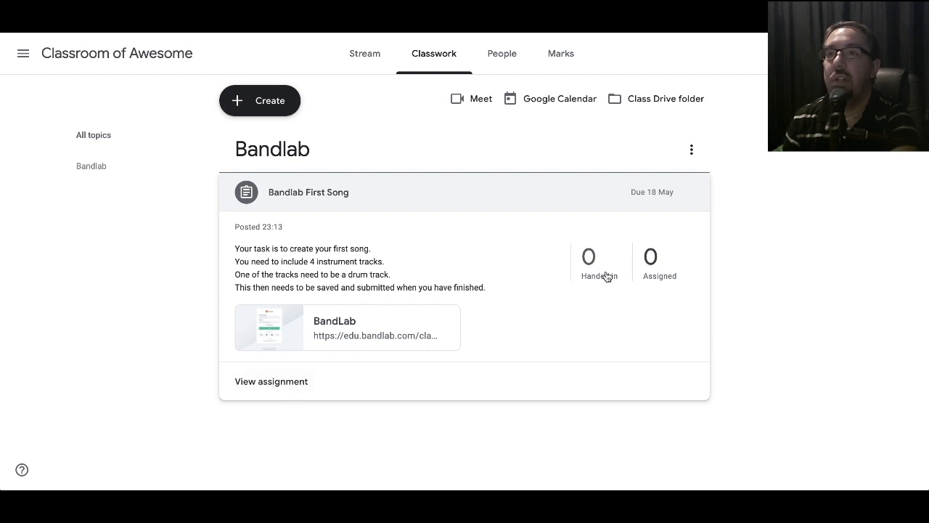
mouse_move(651, 259)
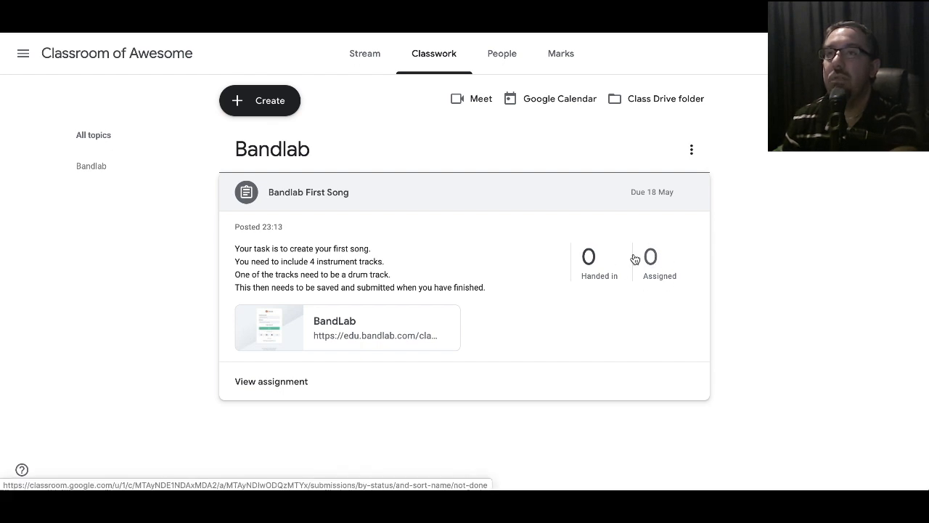
mouse_move(652, 241)
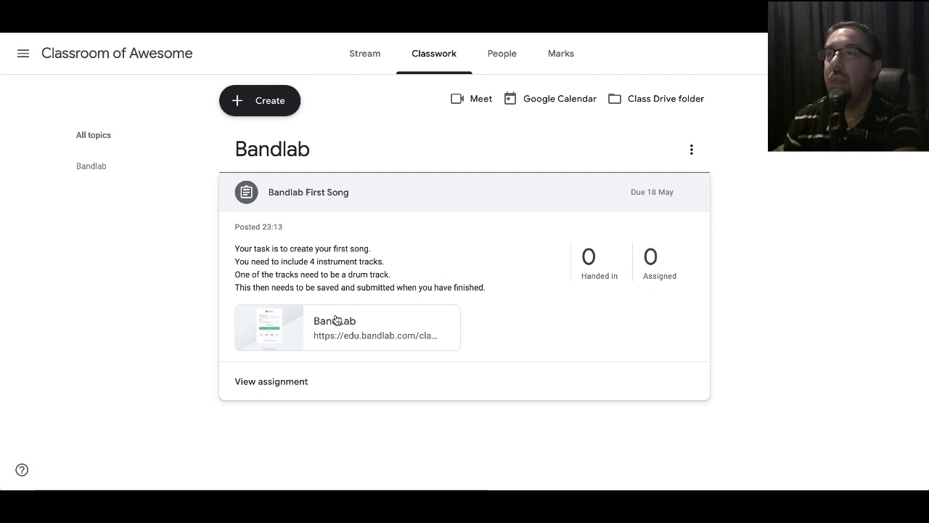
mouse_move(334, 328)
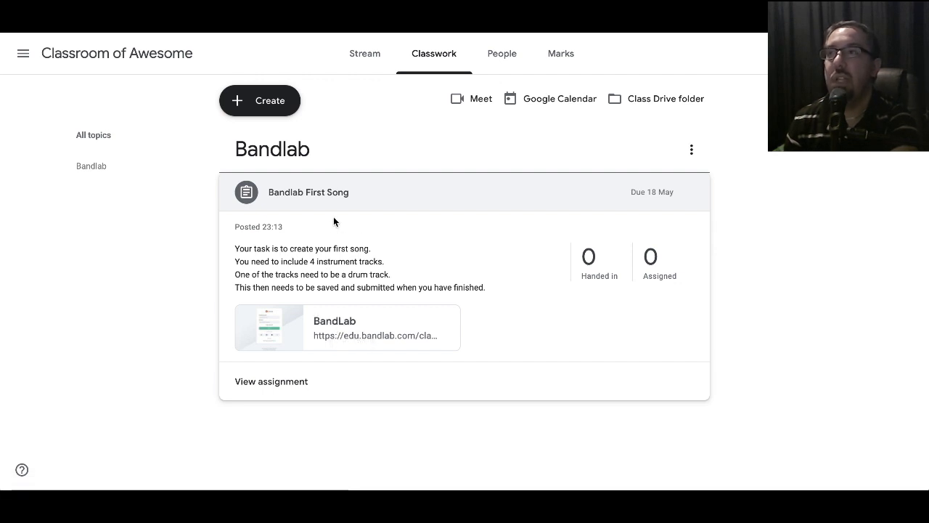
mouse_move(345, 253)
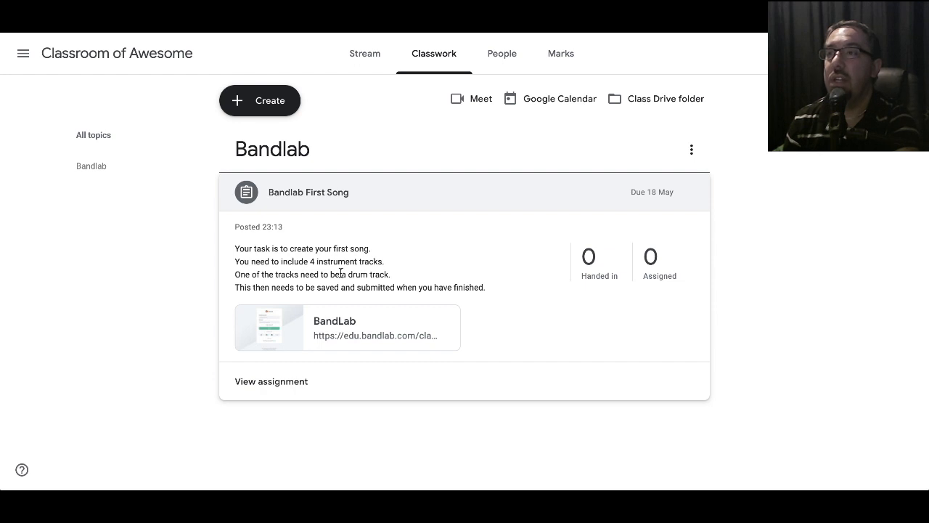
mouse_move(322, 304)
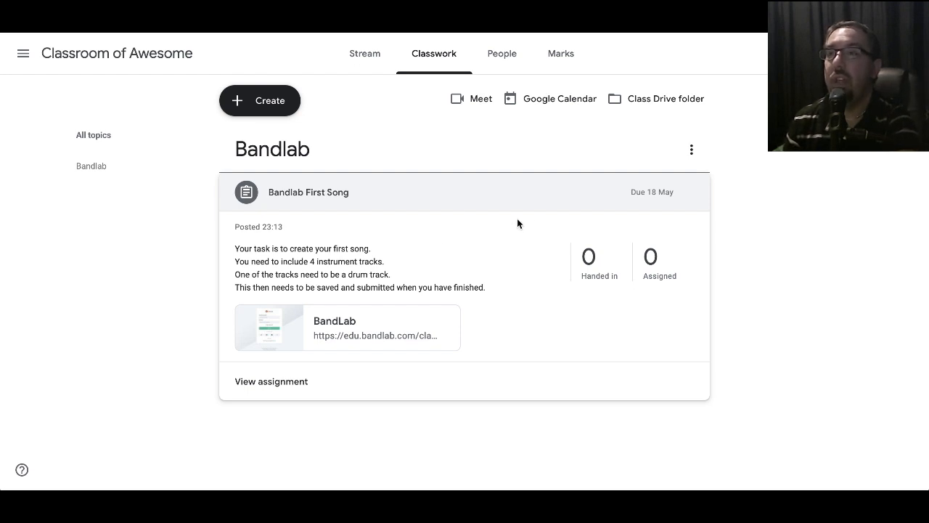
mouse_move(438, 195)
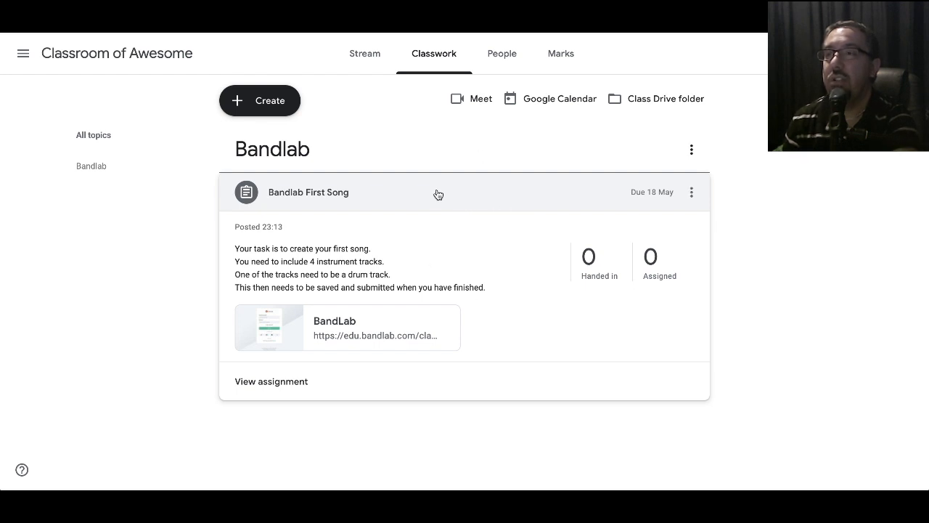
mouse_move(378, 230)
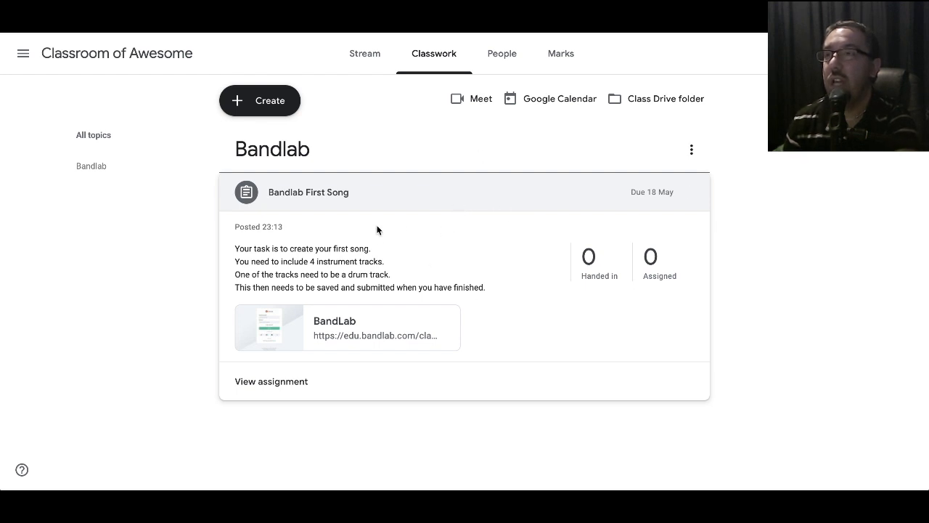
mouse_move(279, 325)
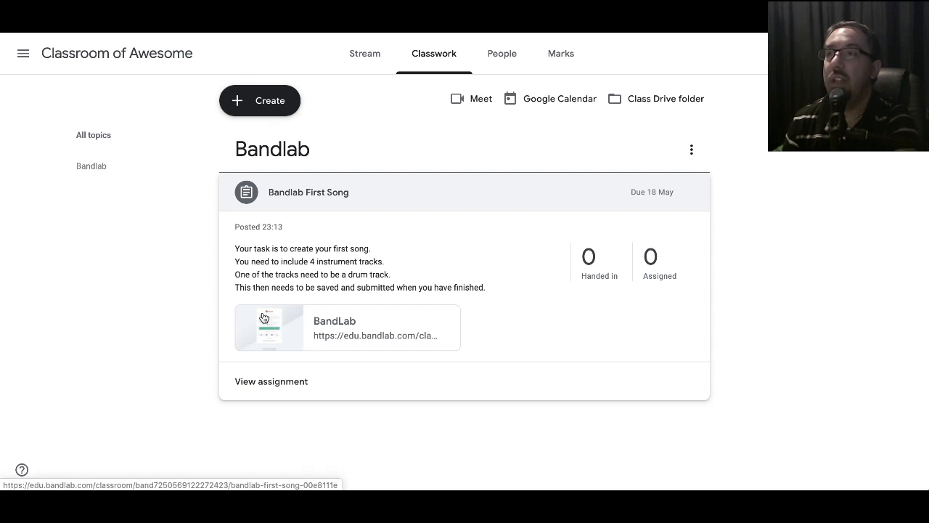
mouse_move(279, 343)
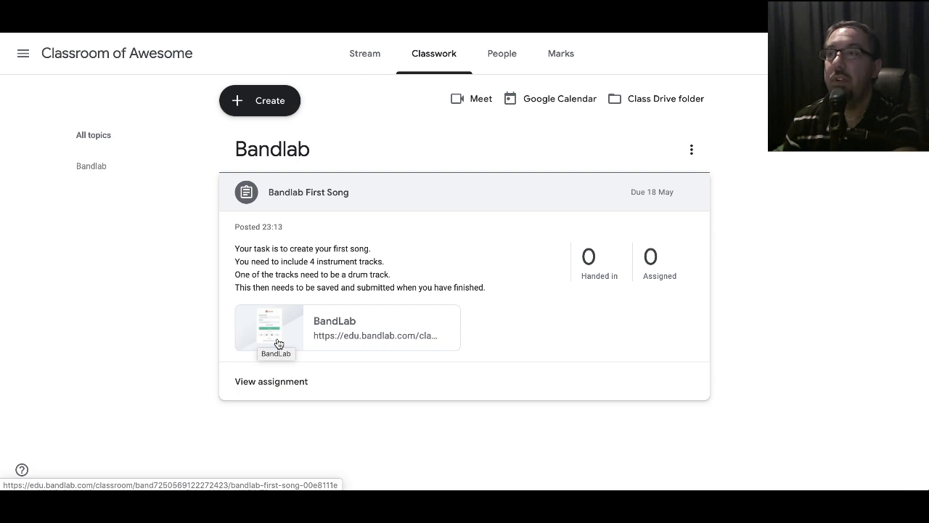
mouse_move(264, 346)
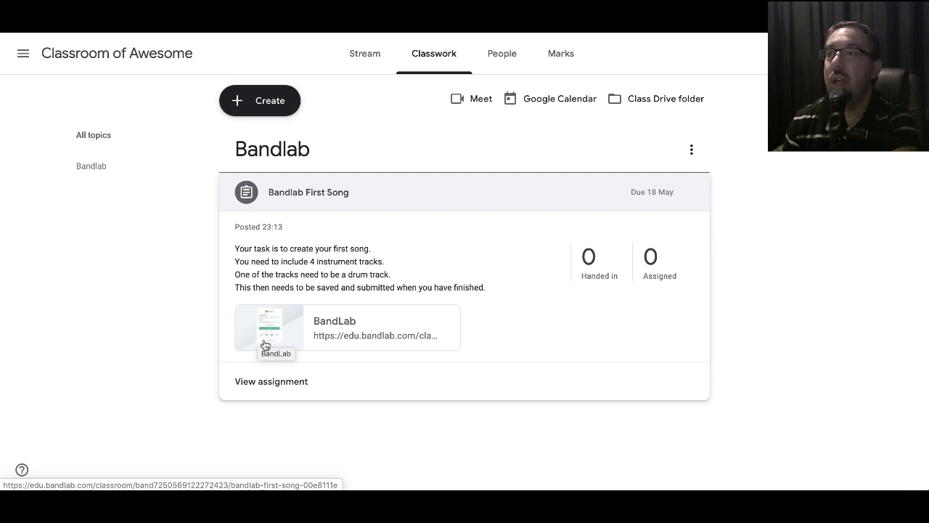
mouse_move(263, 341)
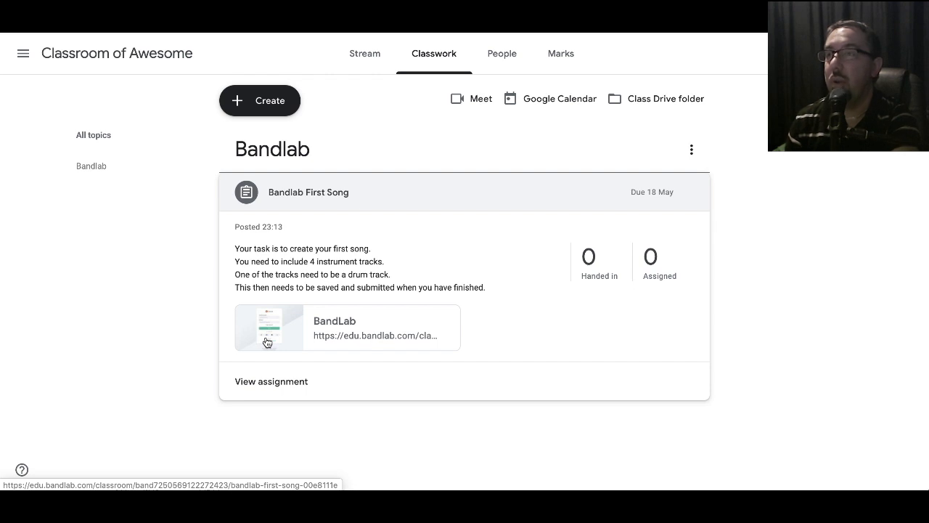
mouse_move(261, 343)
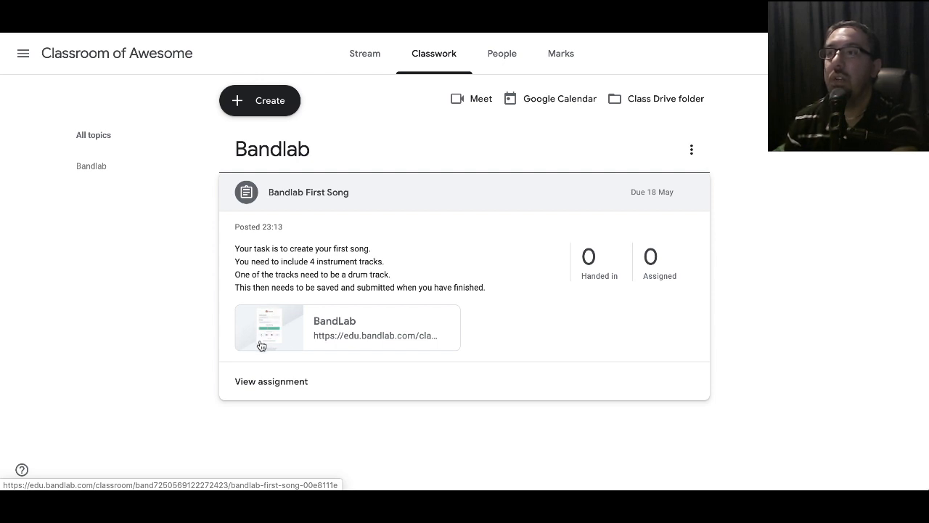
mouse_move(281, 340)
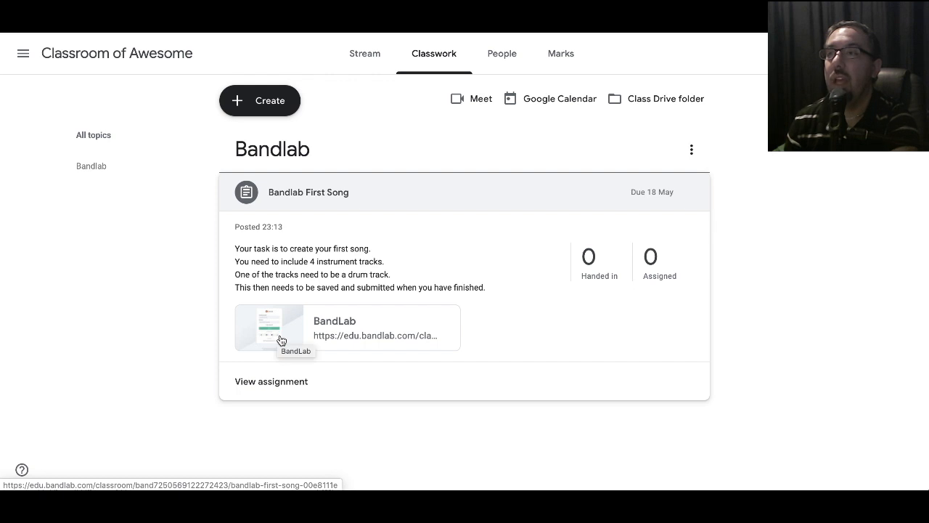
mouse_move(262, 349)
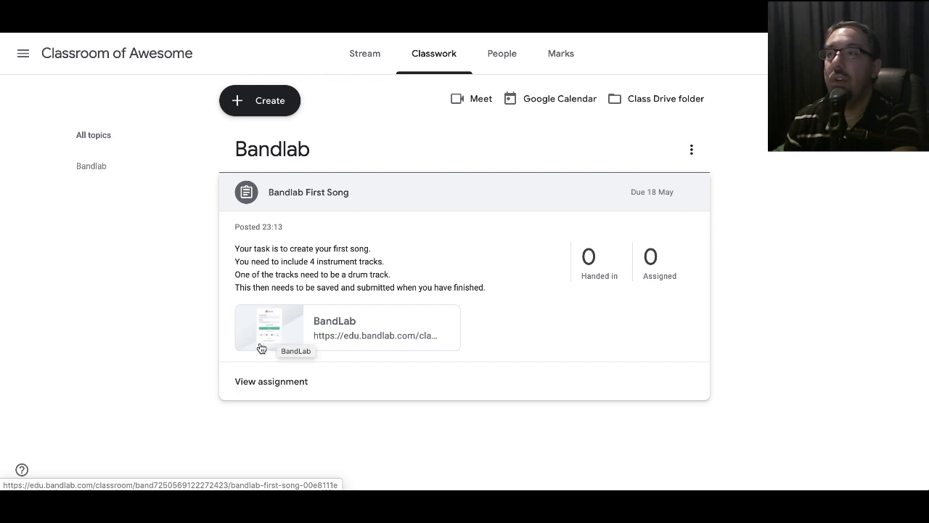
mouse_move(276, 321)
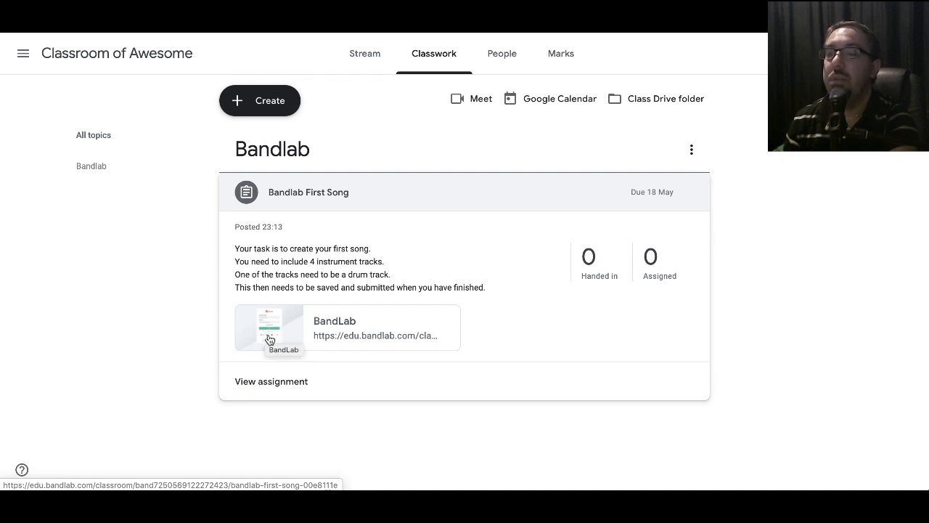
mouse_move(327, 331)
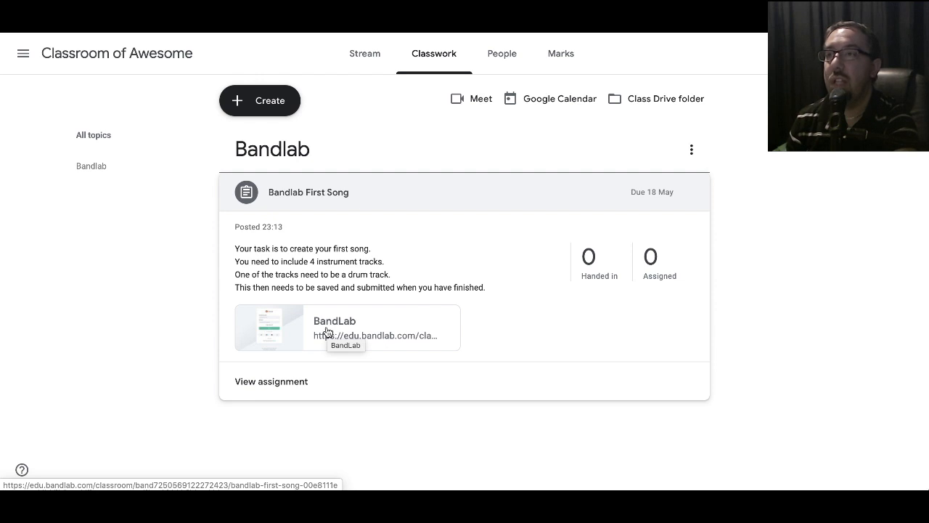
Follow the BandLab attachment back to the Classroom of Awesome activity feed.
left_click(334, 328)
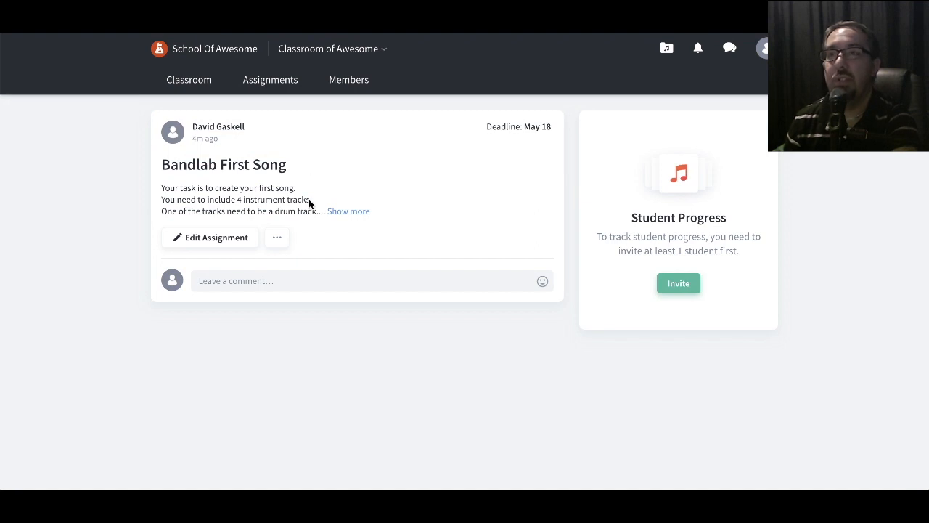
mouse_move(341, 249)
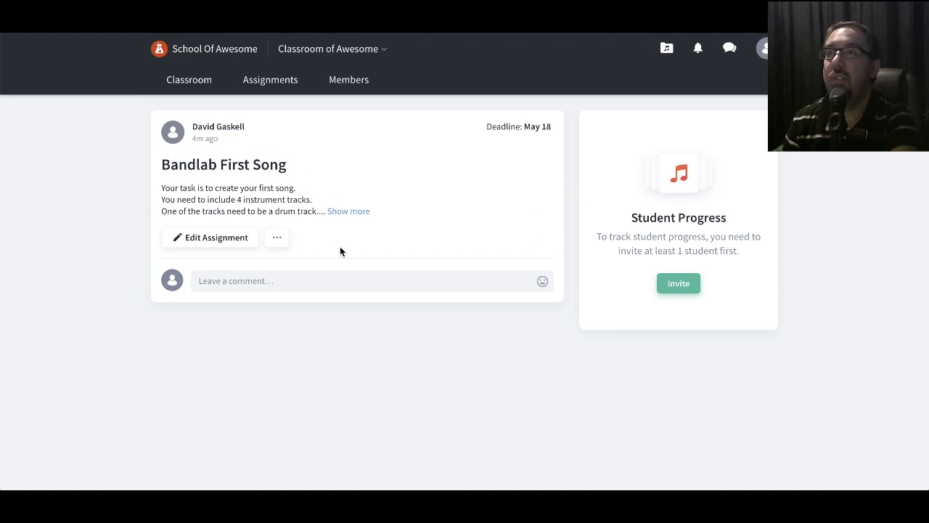
mouse_move(300, 187)
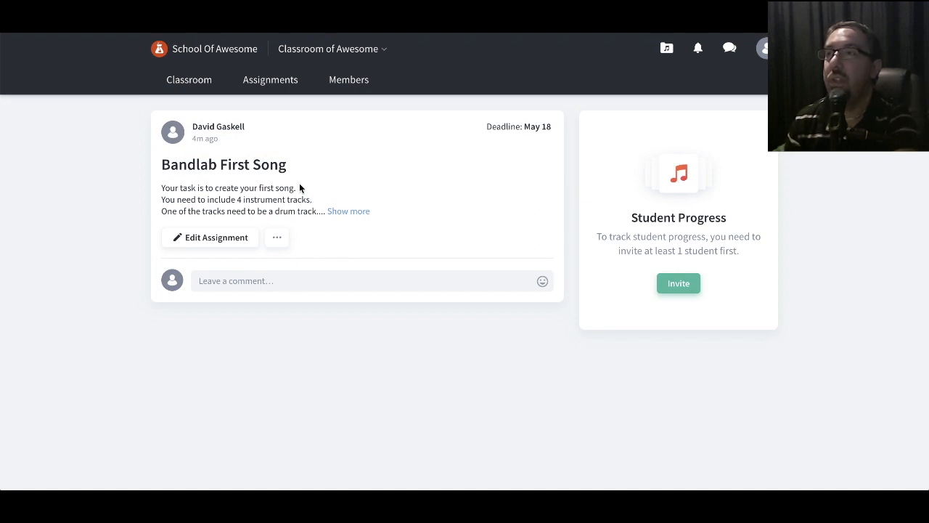
left_click(189, 79)
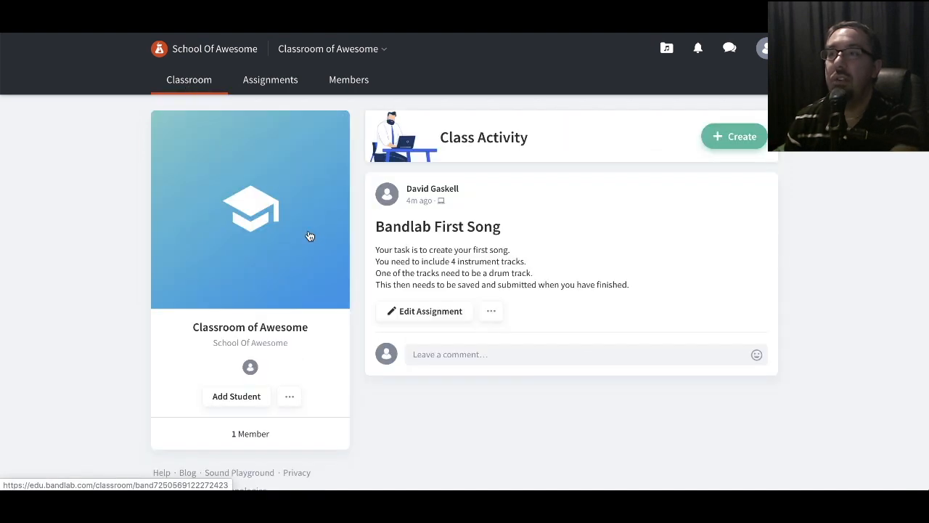
mouse_move(414, 254)
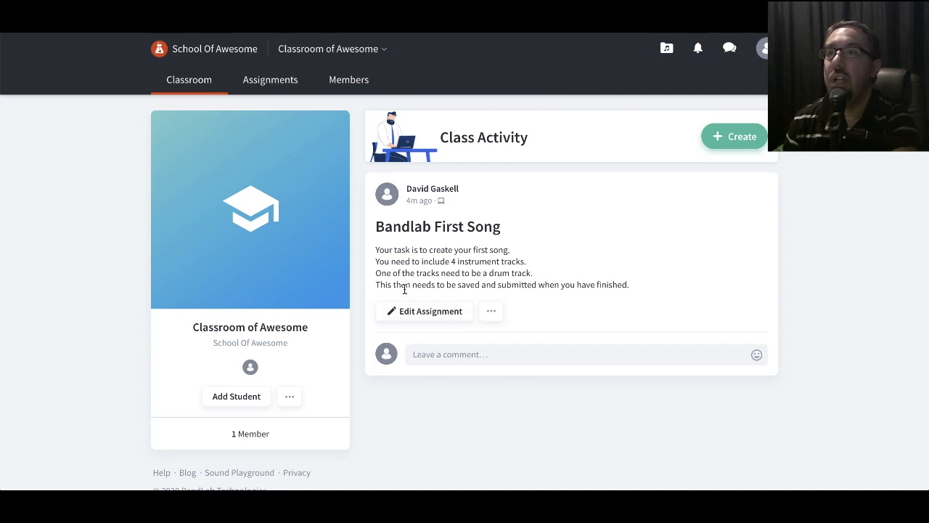
mouse_move(410, 301)
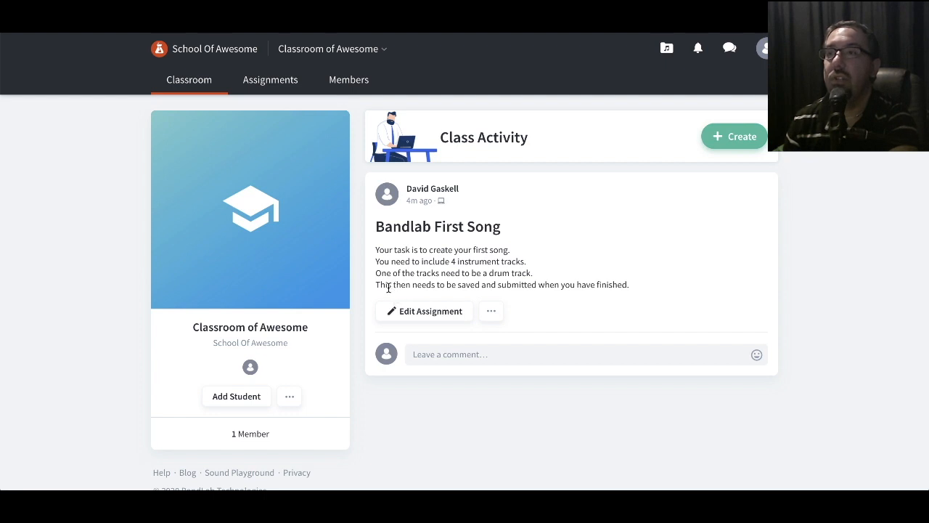
View the Classroom of Awesome activity feed showing the posted Bandlab First Song assignment.
left_click(235, 395)
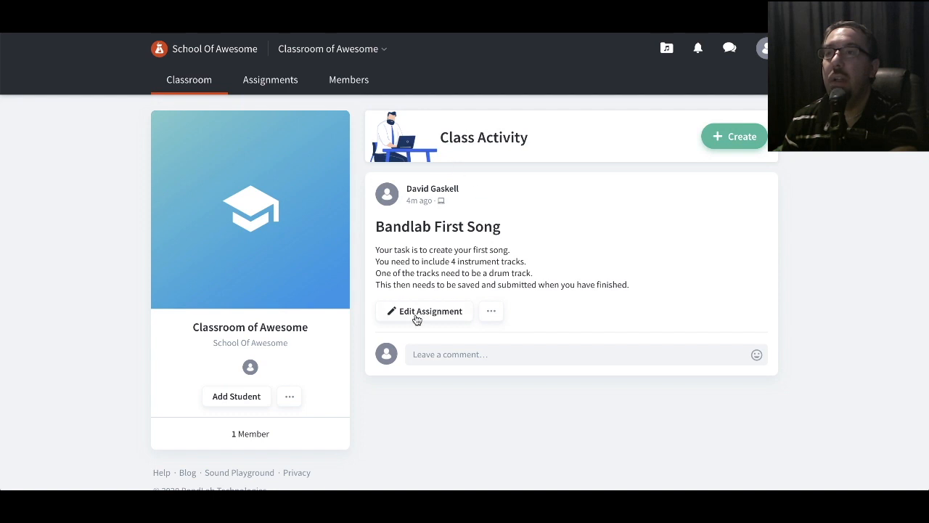
mouse_move(439, 273)
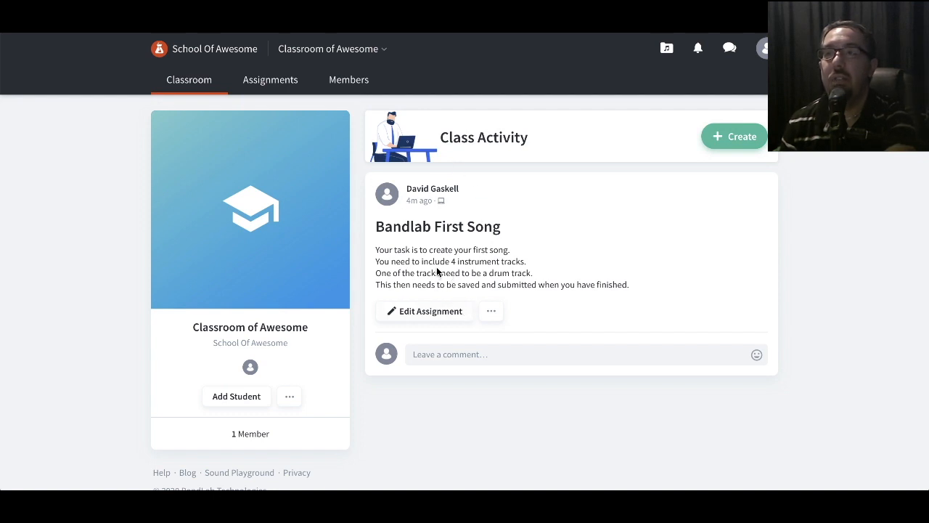